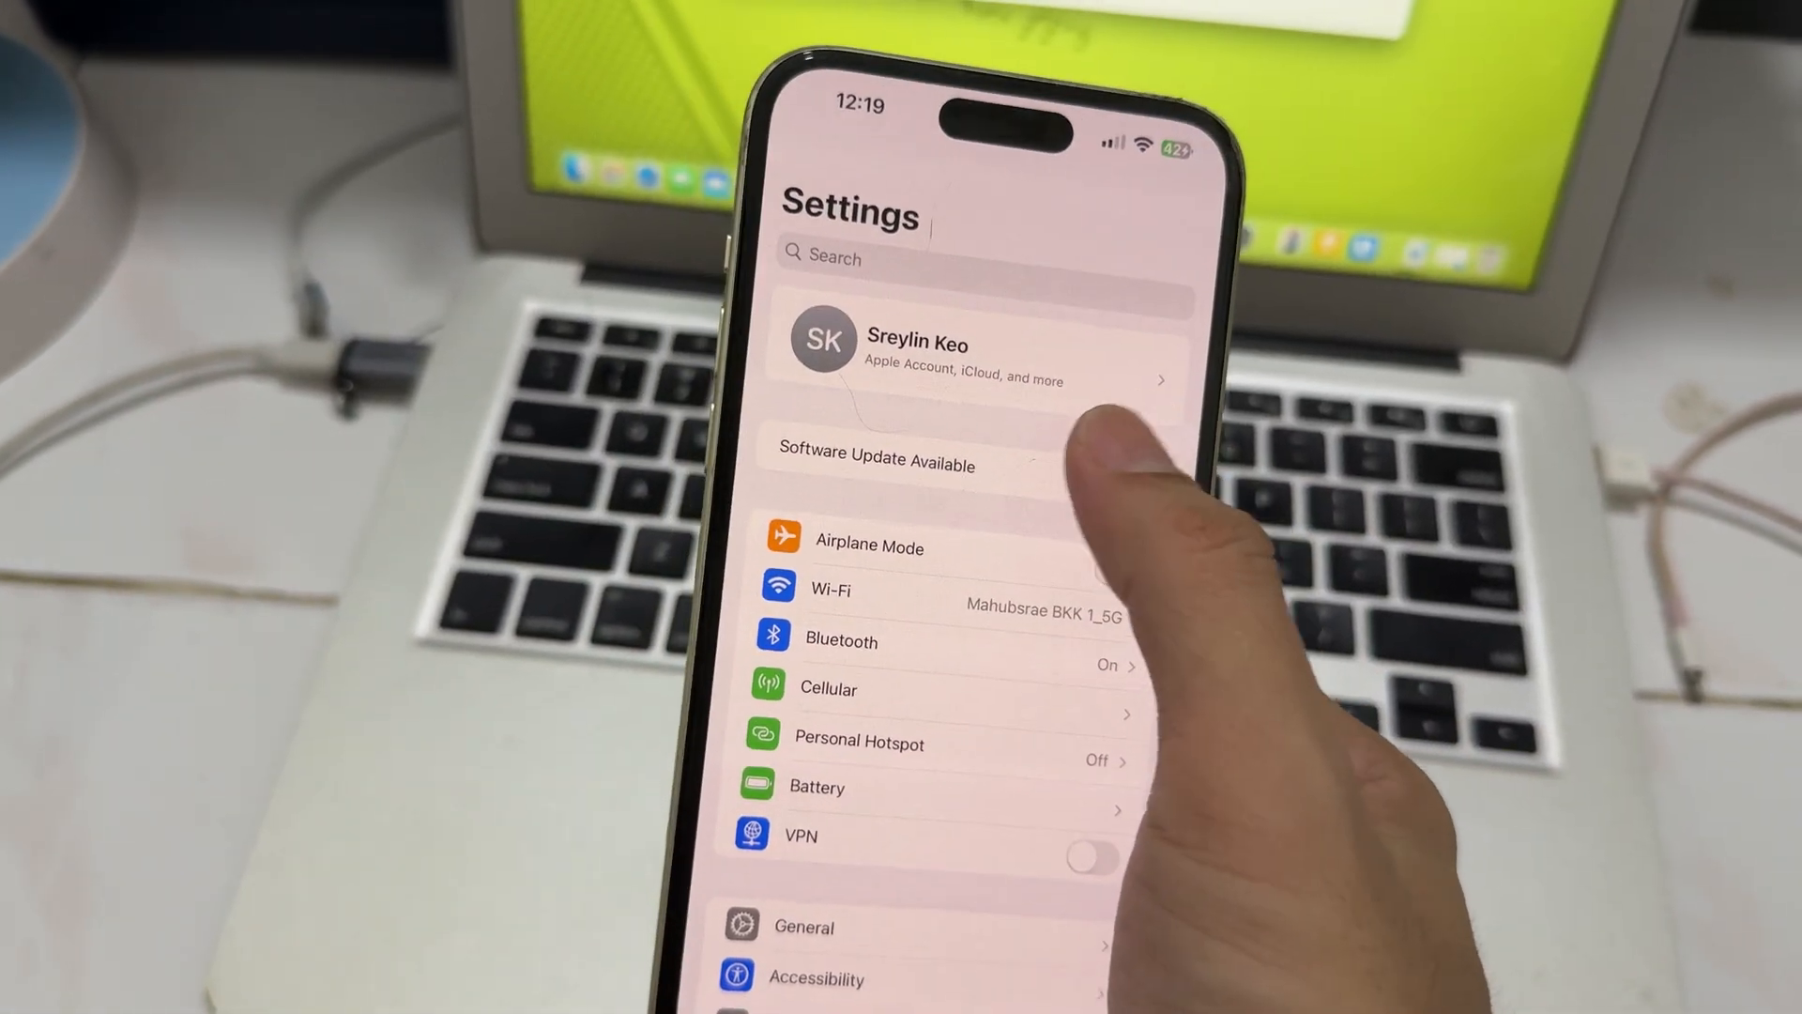
# Check the Beta Updates options under Software Update, then view the device info in General > About
pyautogui.click(875, 464)
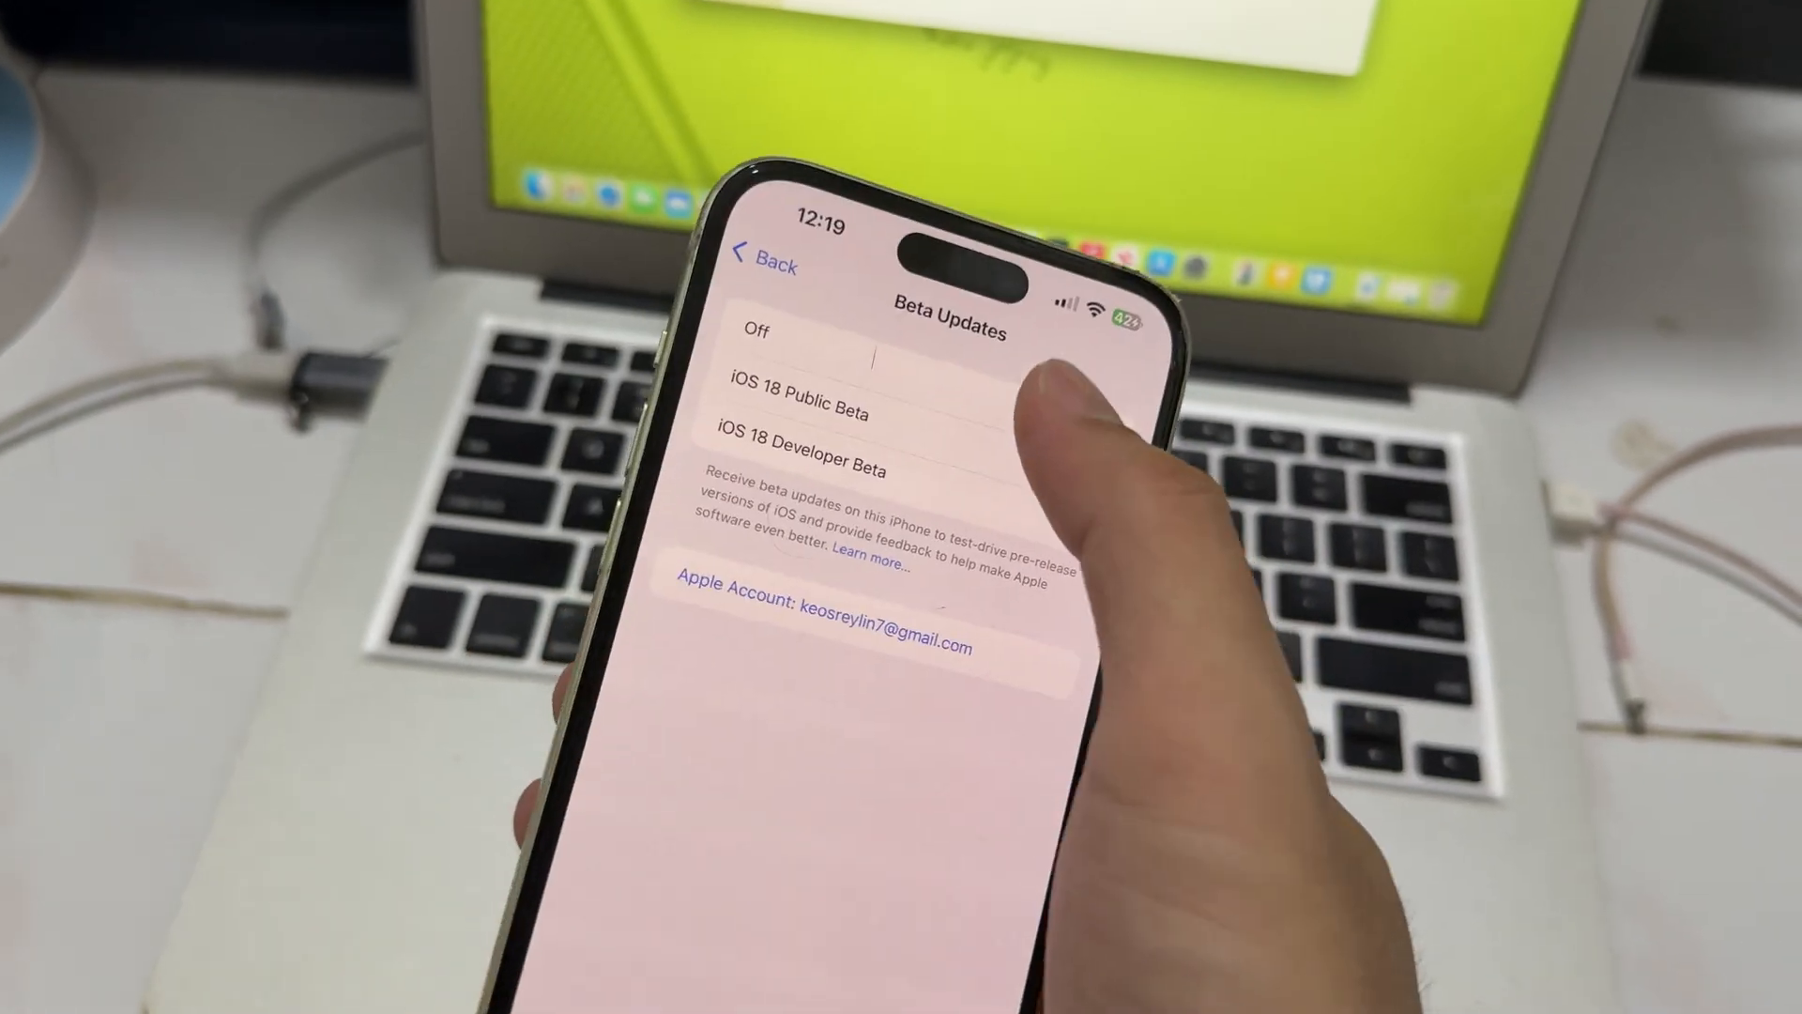
pyautogui.click(764, 266)
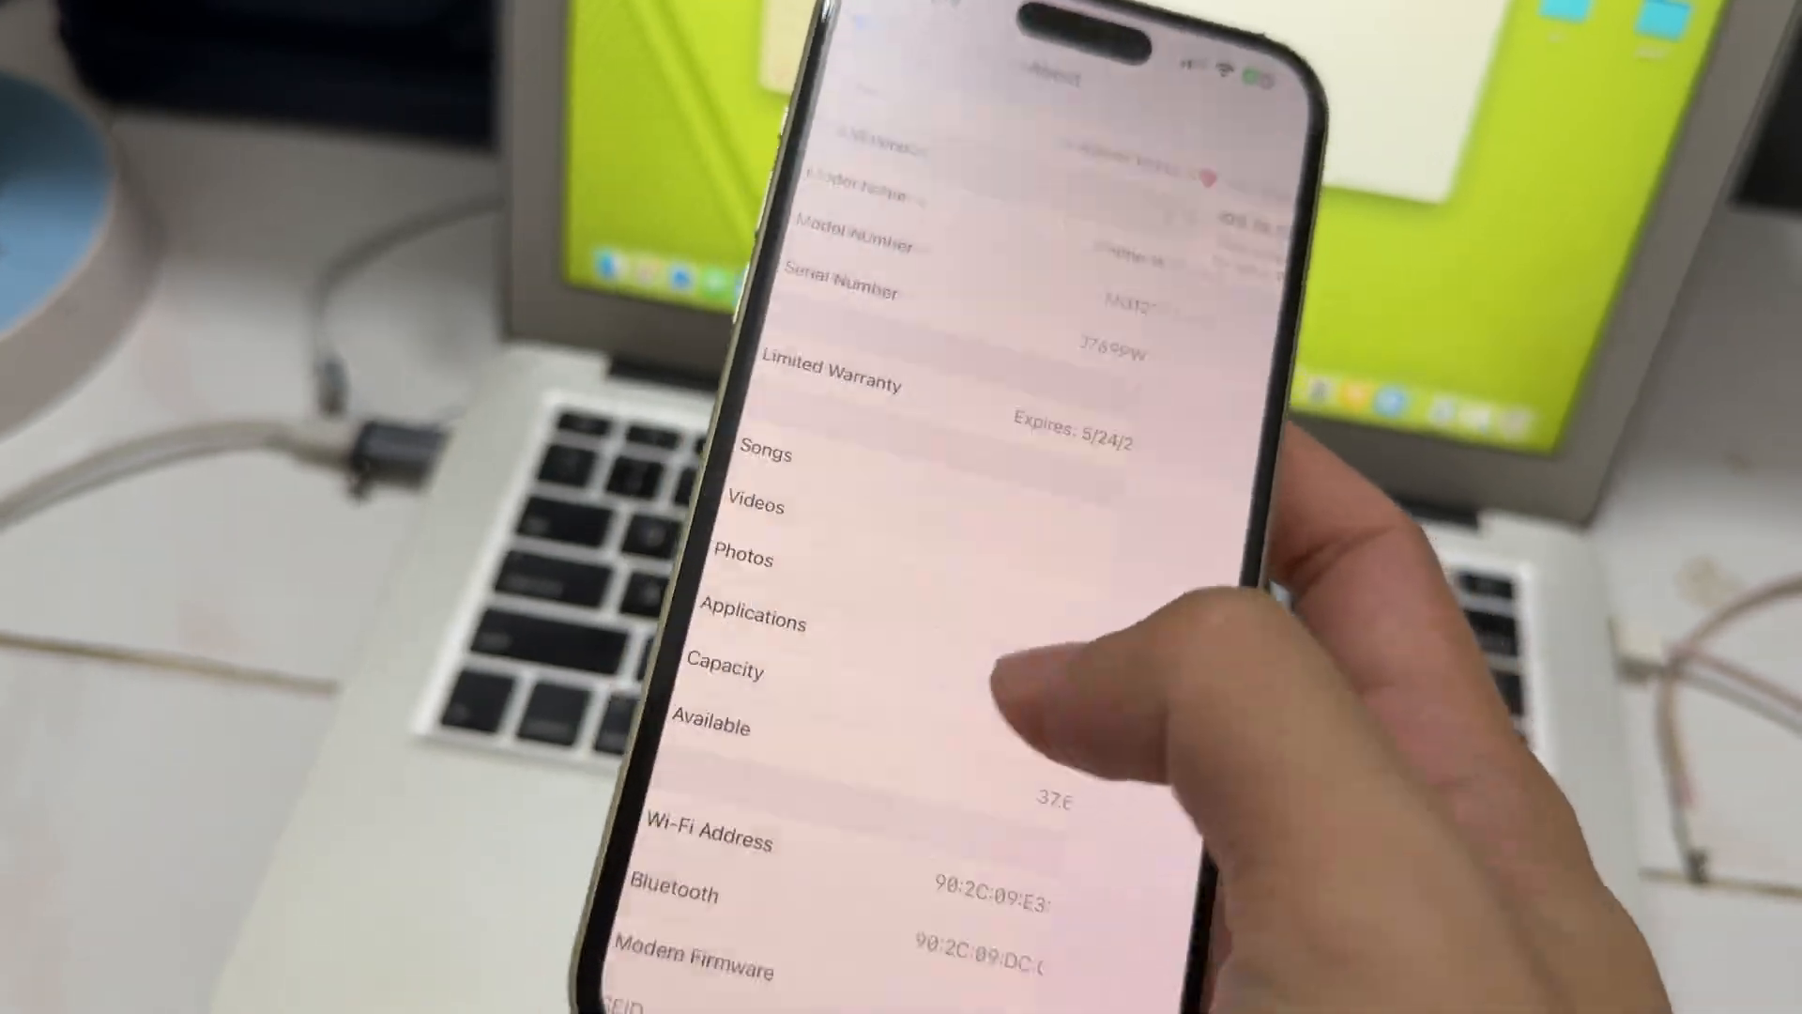
pyautogui.click(828, 75)
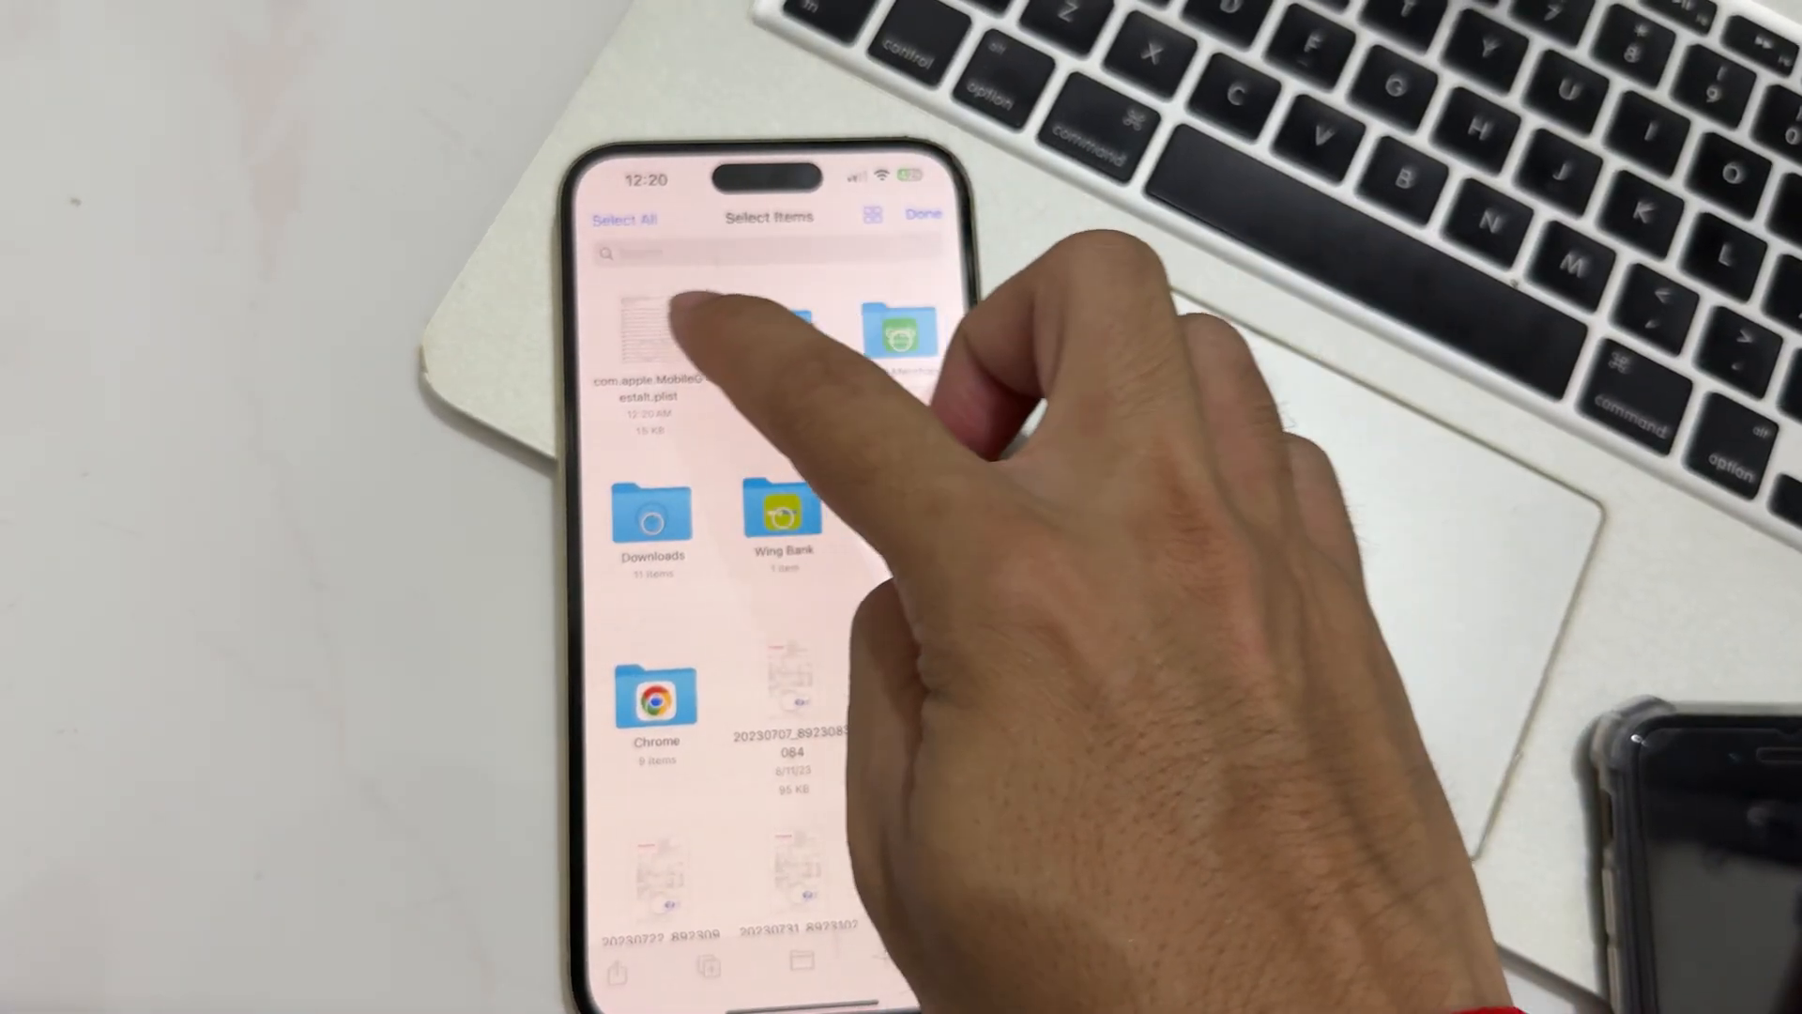
# Select com.apple.MobileGestalt.plist in Files and AirDrop it to the Mac
pyautogui.click(655, 333)
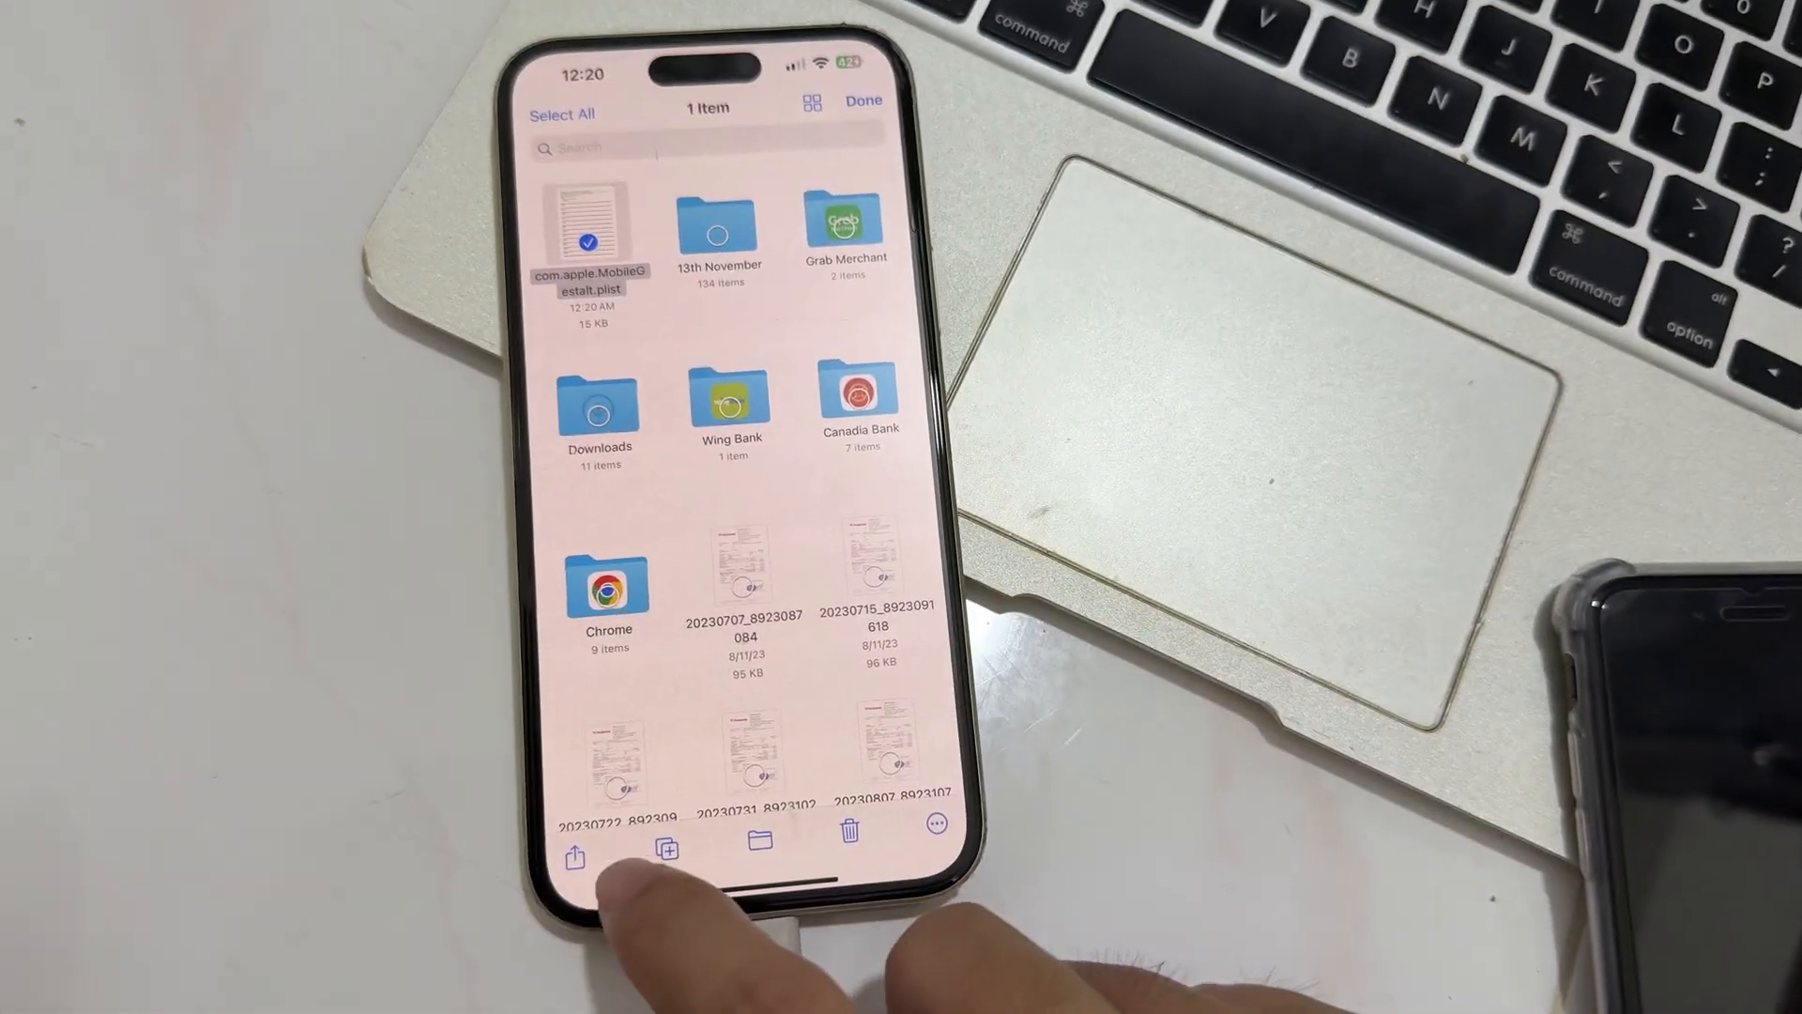
pyautogui.click(571, 857)
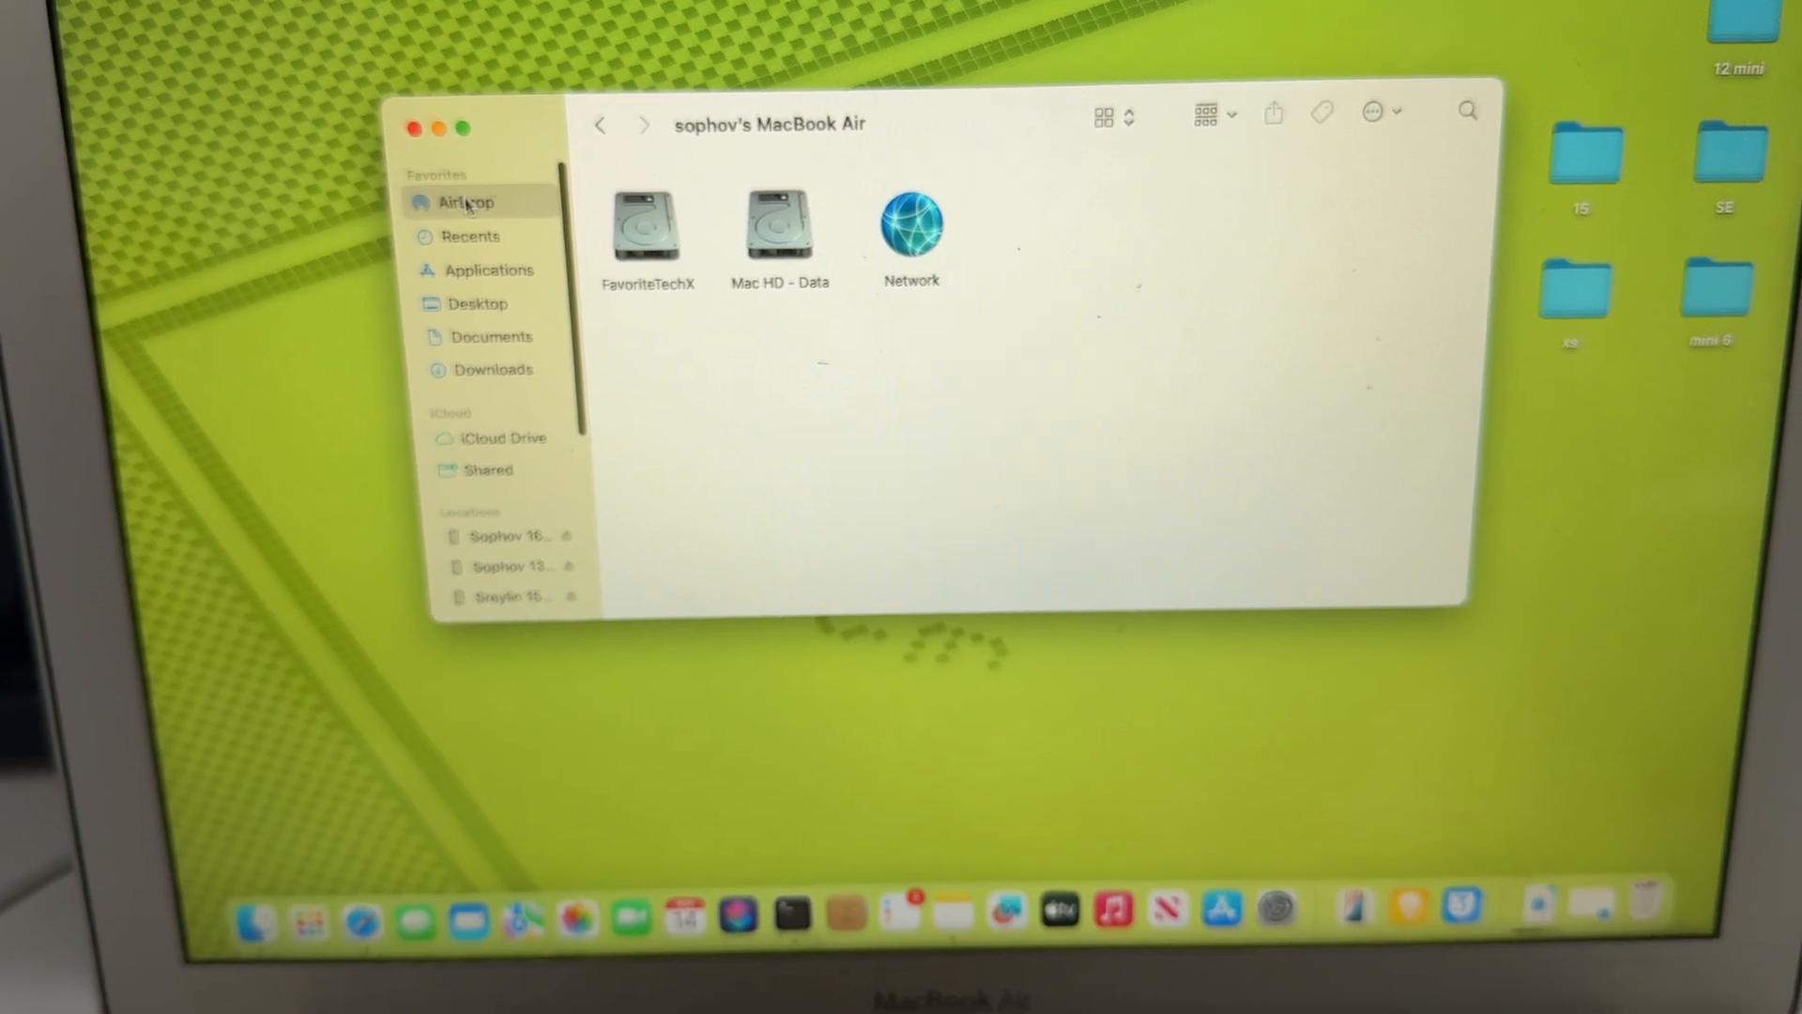
# Accept the AirDropped MobileGestalt plist into the desktop folder 15, then close Finder
pyautogui.click(451, 202)
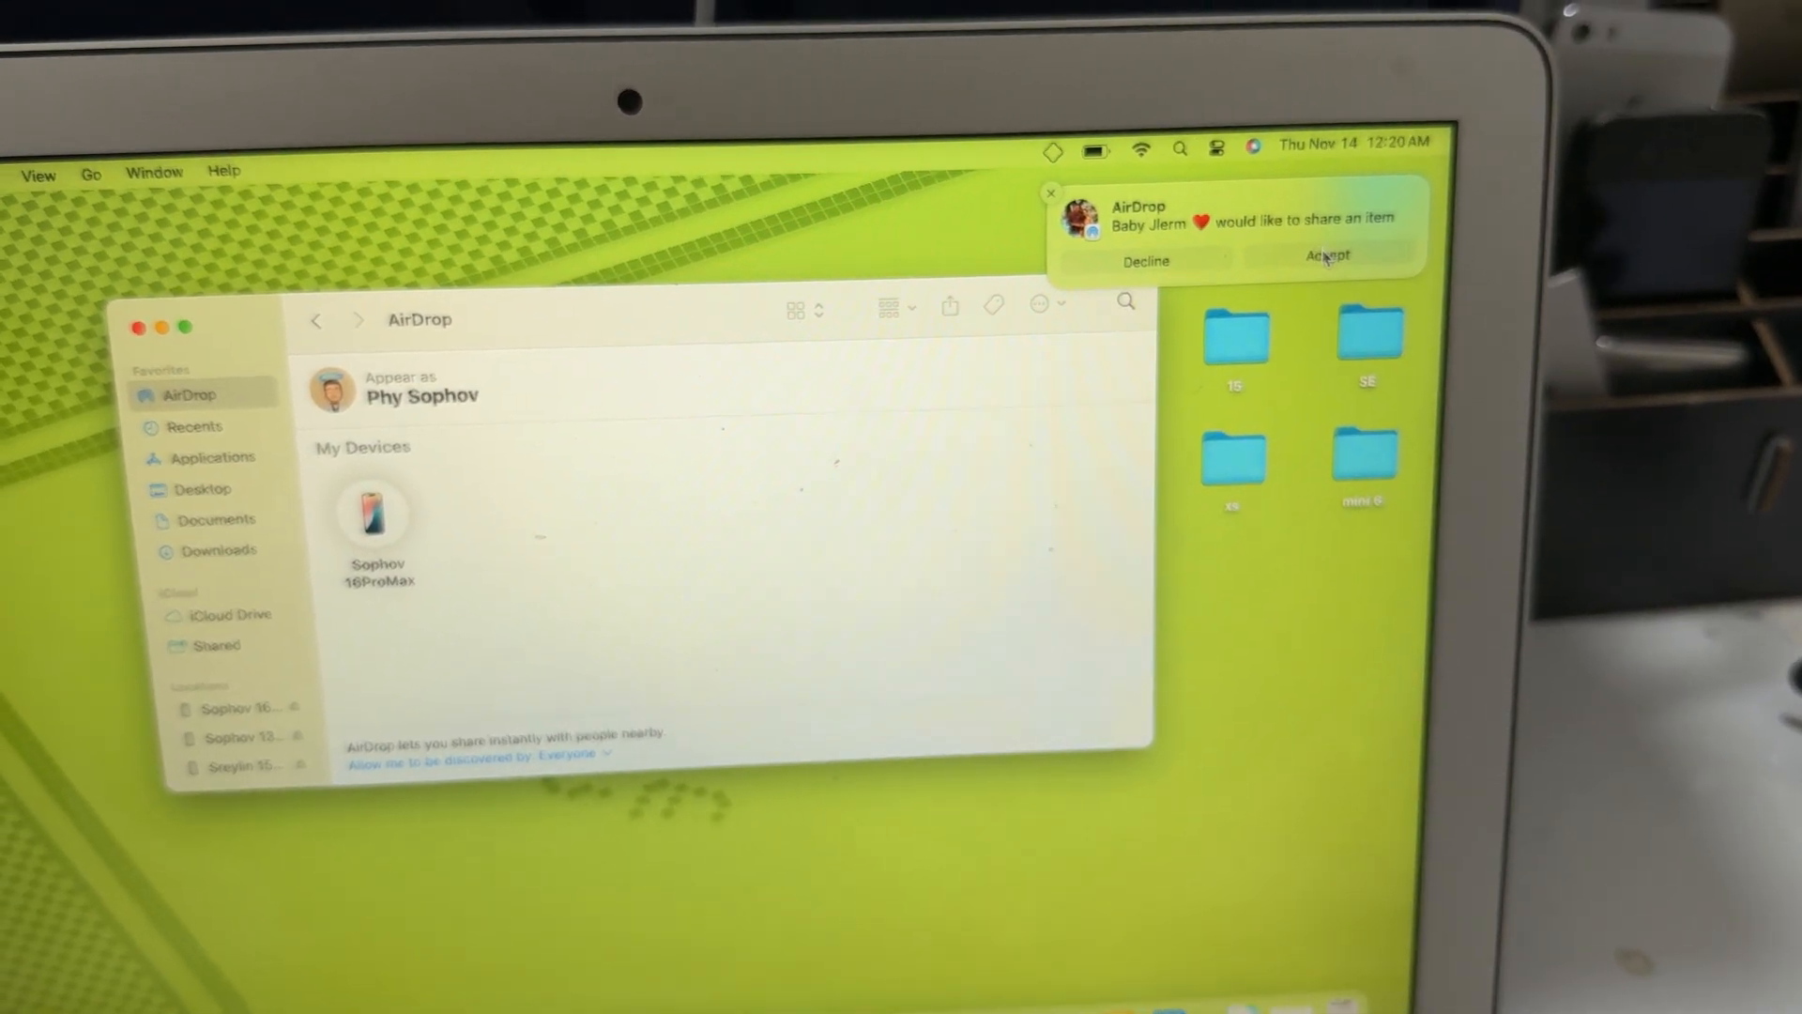
pyautogui.click(1326, 255)
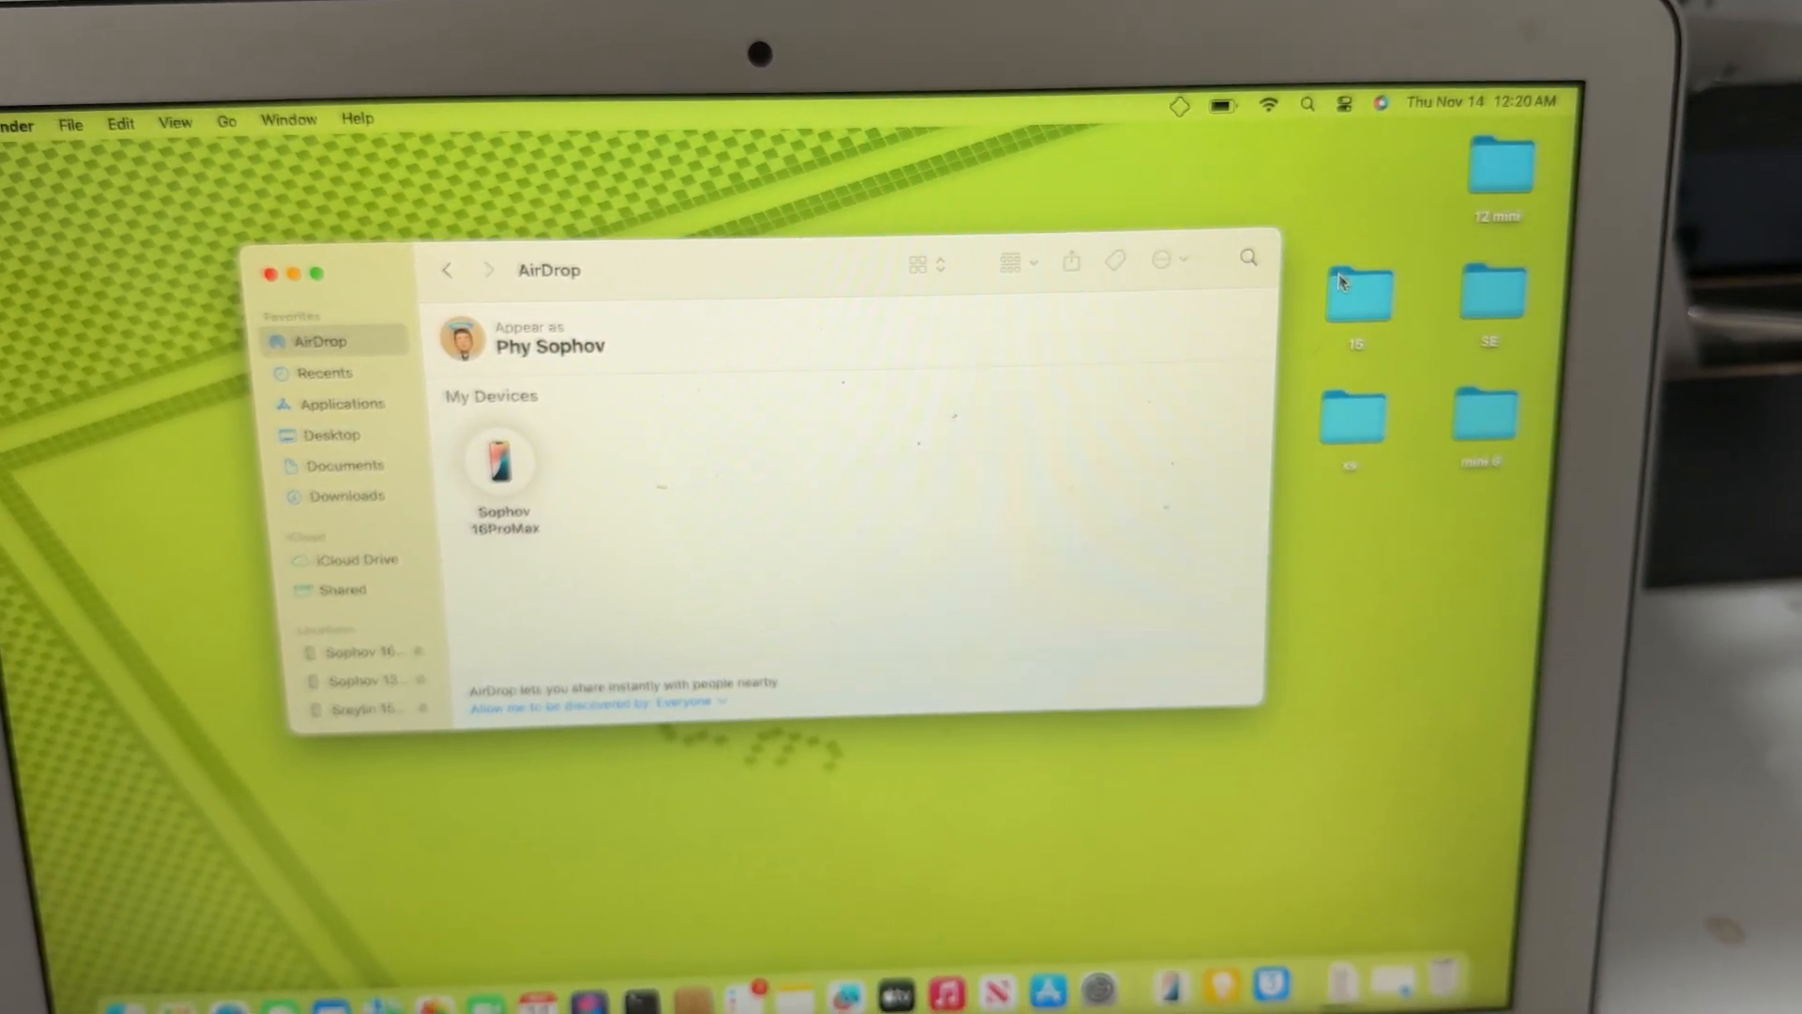
pyautogui.doubleClick(1358, 292)
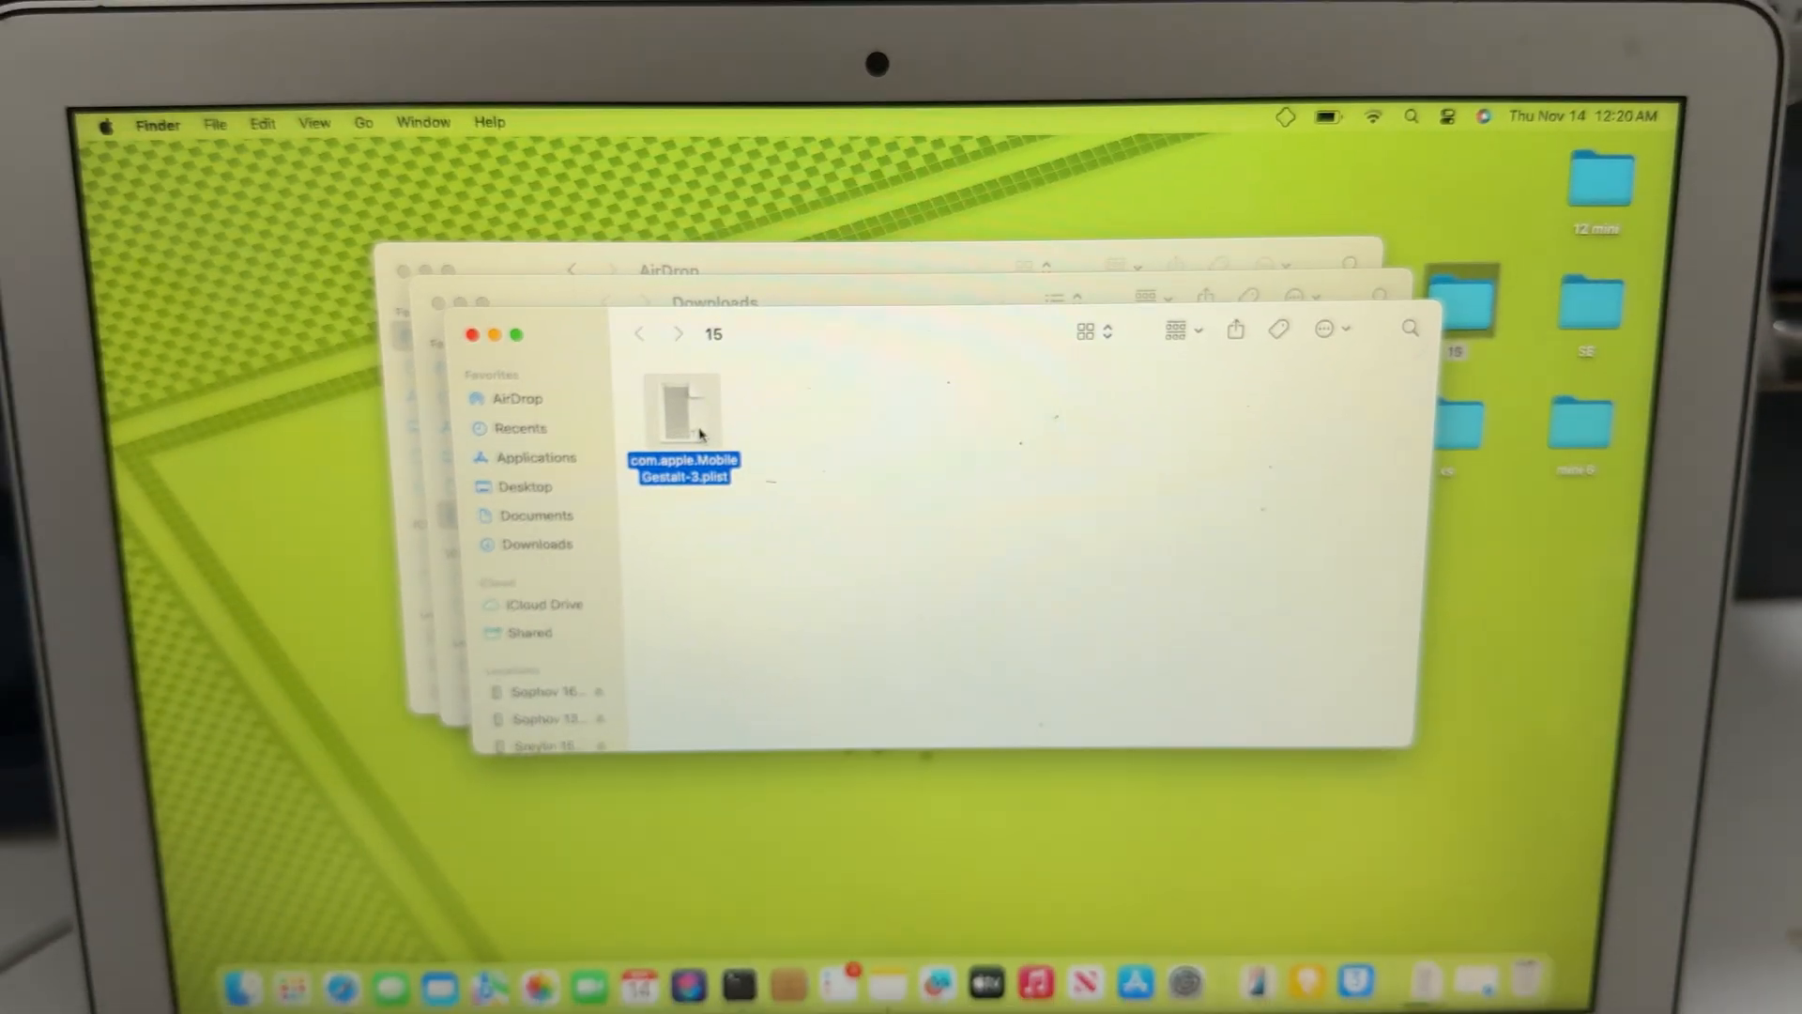
pyautogui.rightClick(683, 408)
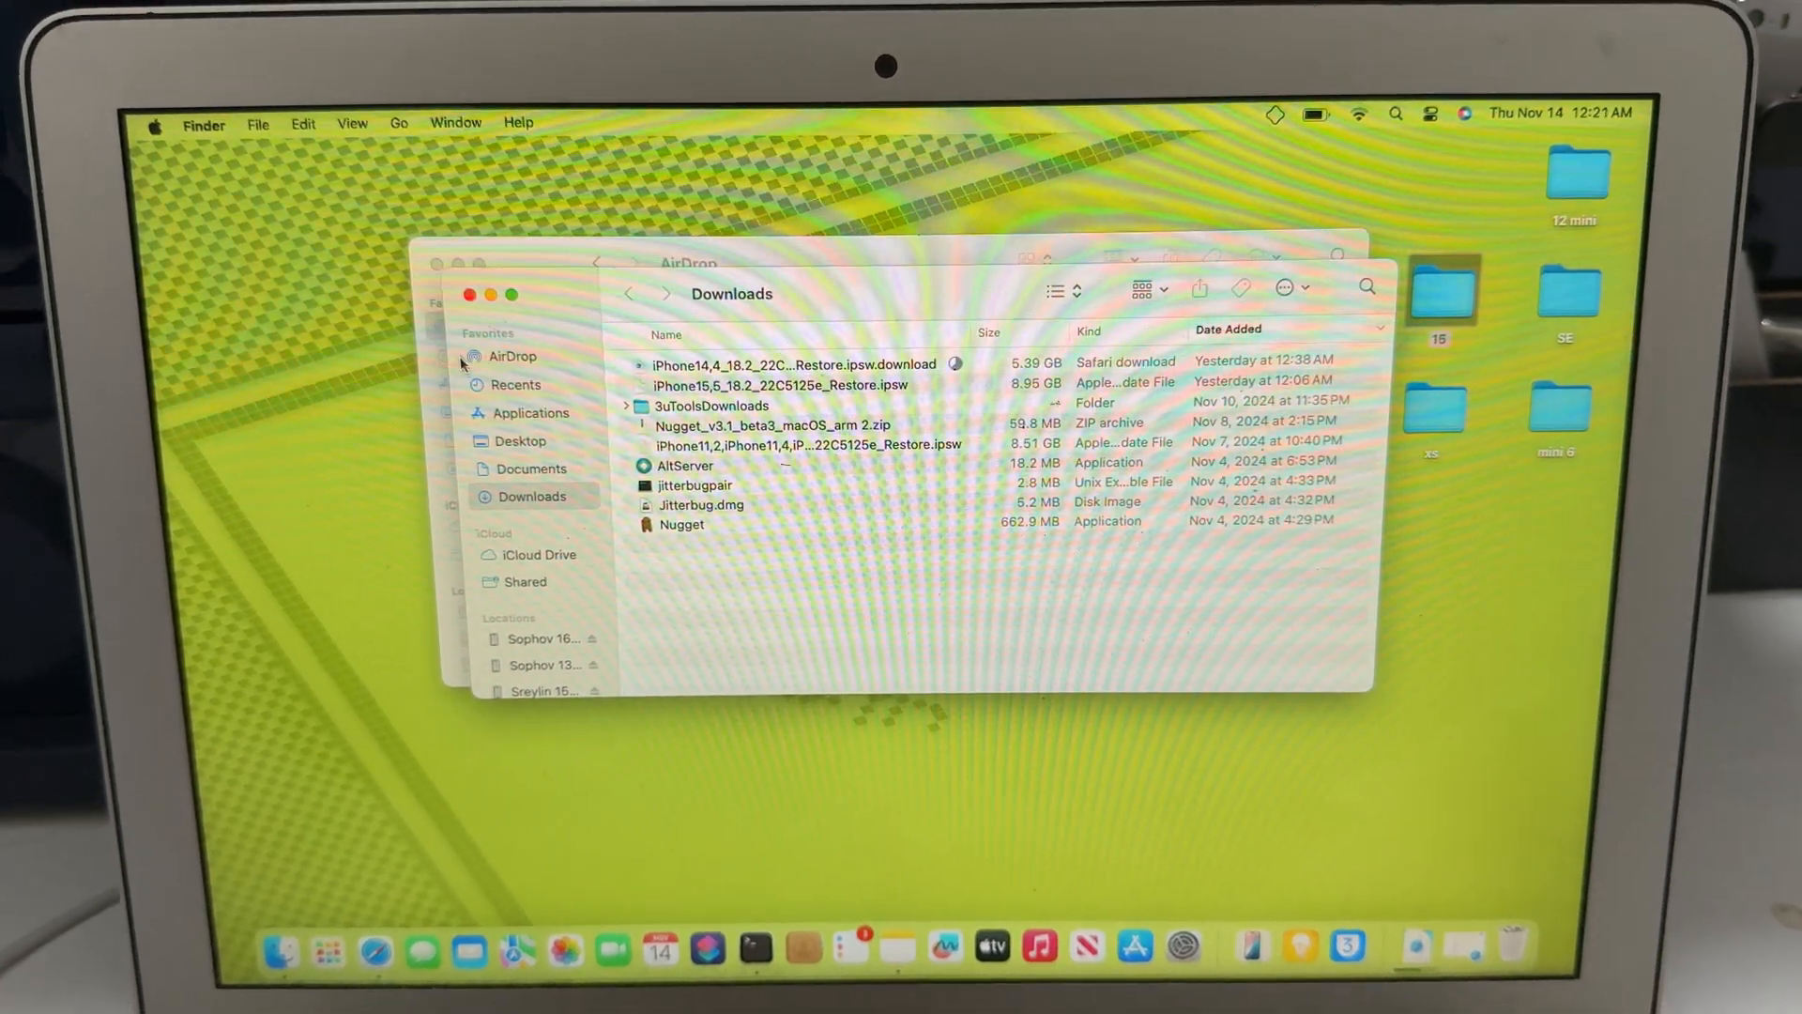
pyautogui.click(508, 356)
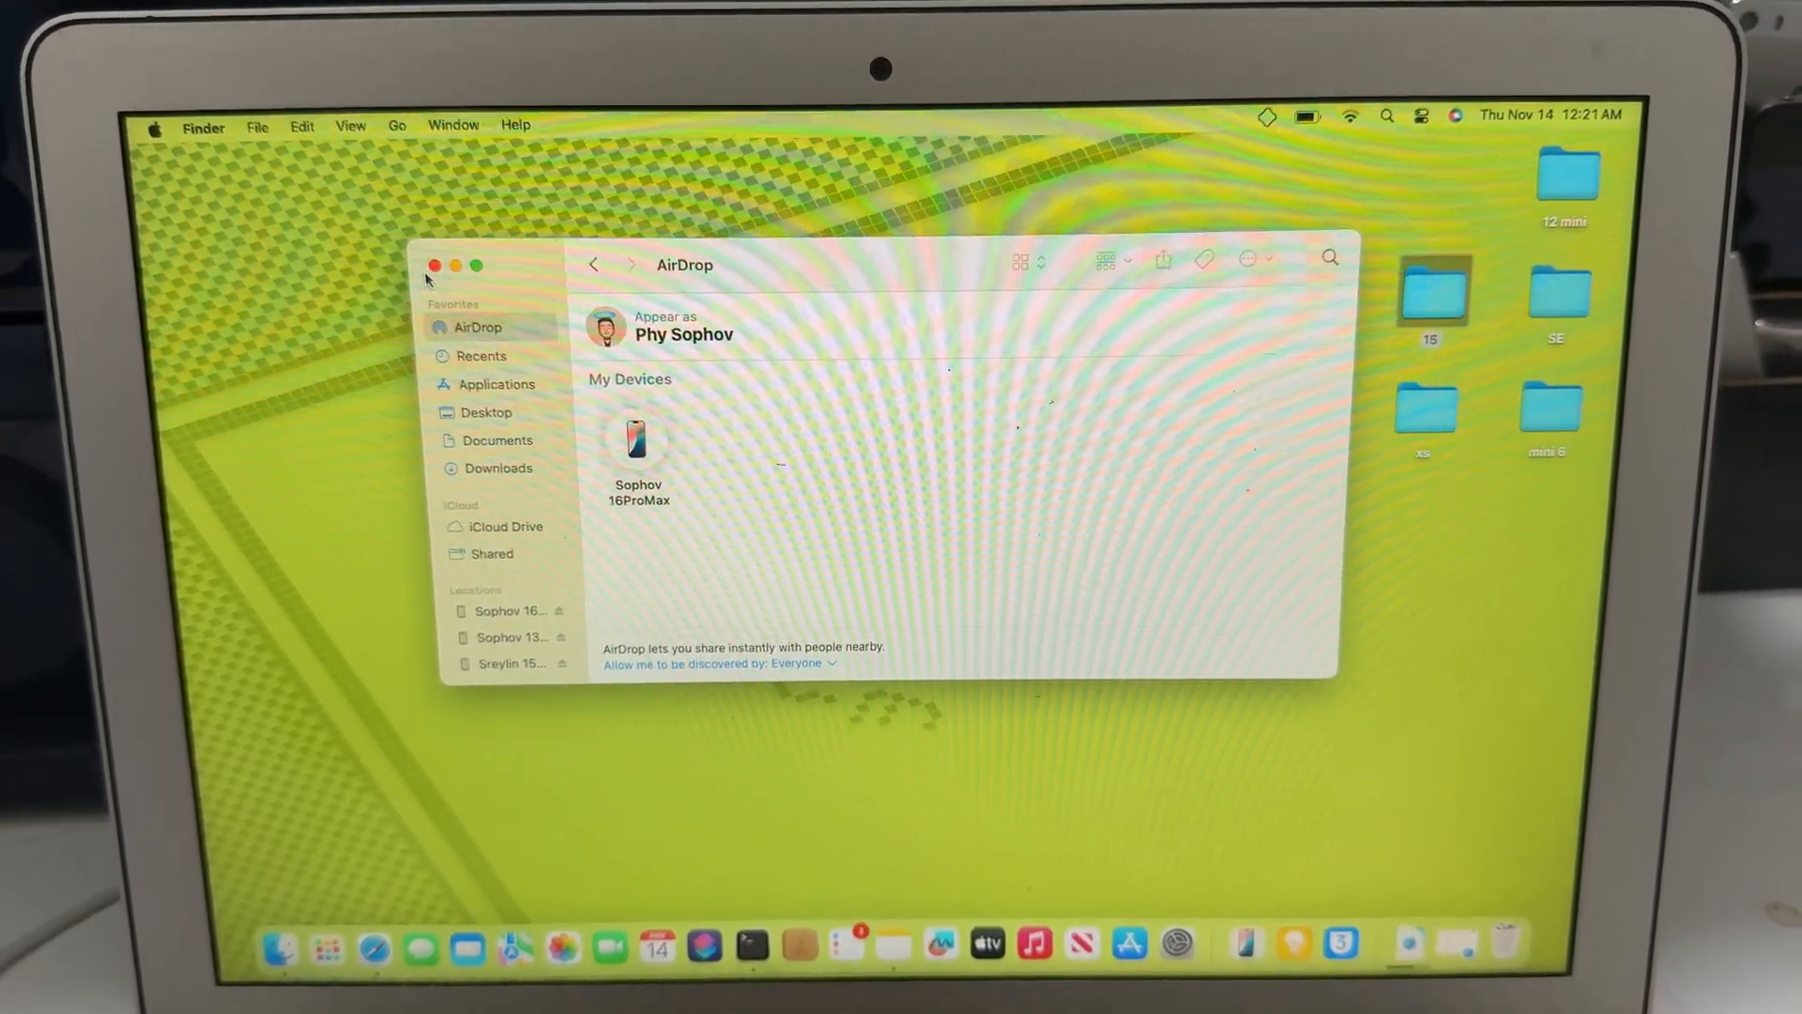
pyautogui.click(435, 266)
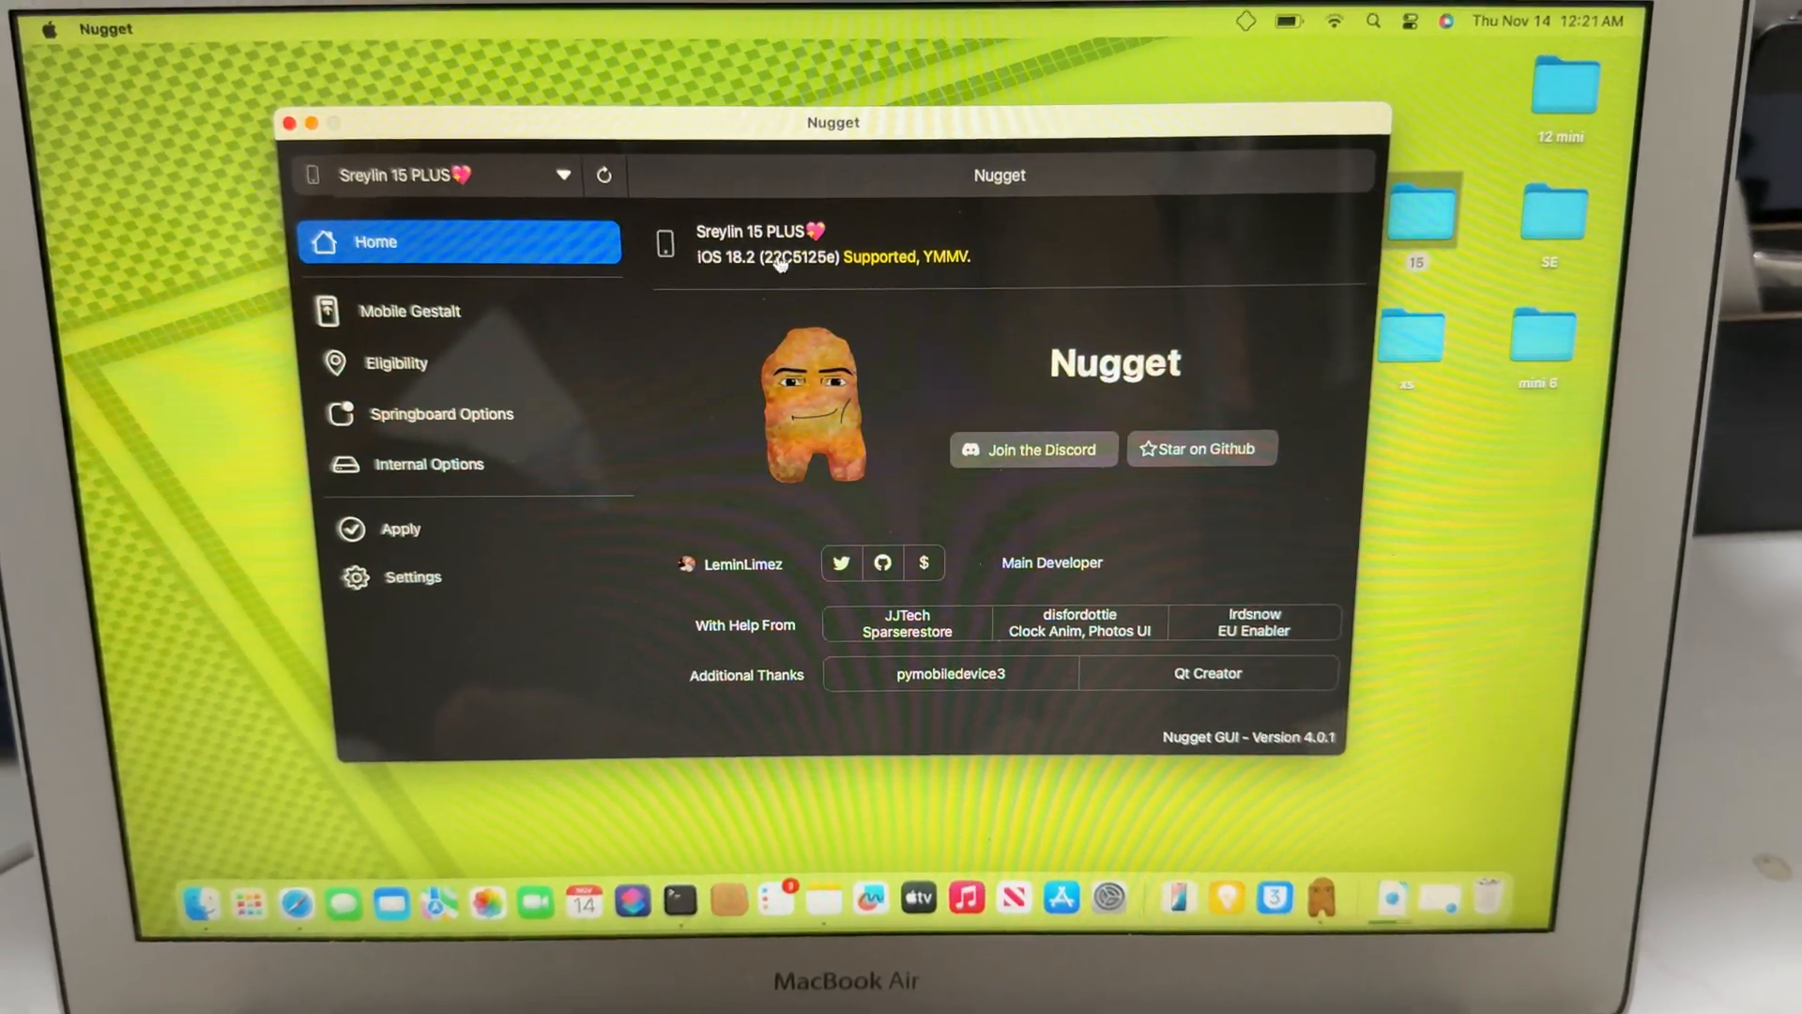
# Enable the iPhone 16 Settings and Always On Display tweaks on the Mobile Gestalt page
pyautogui.click(409, 310)
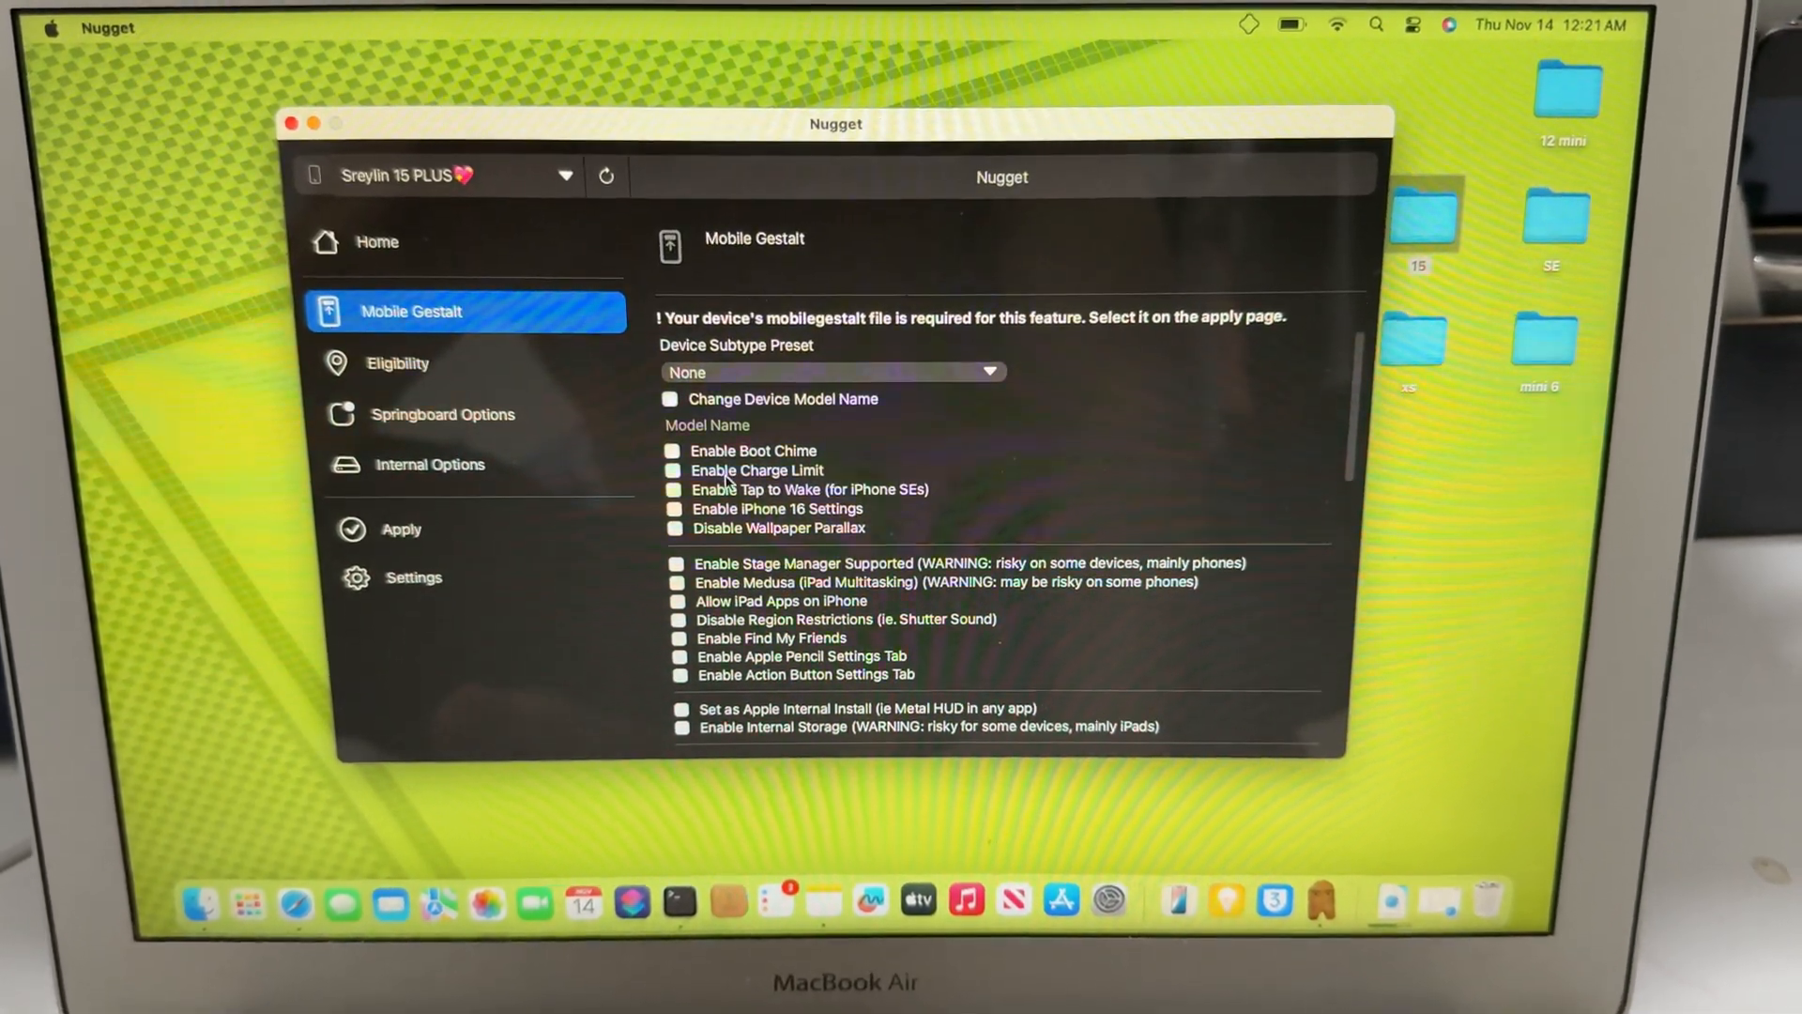
pyautogui.click(672, 508)
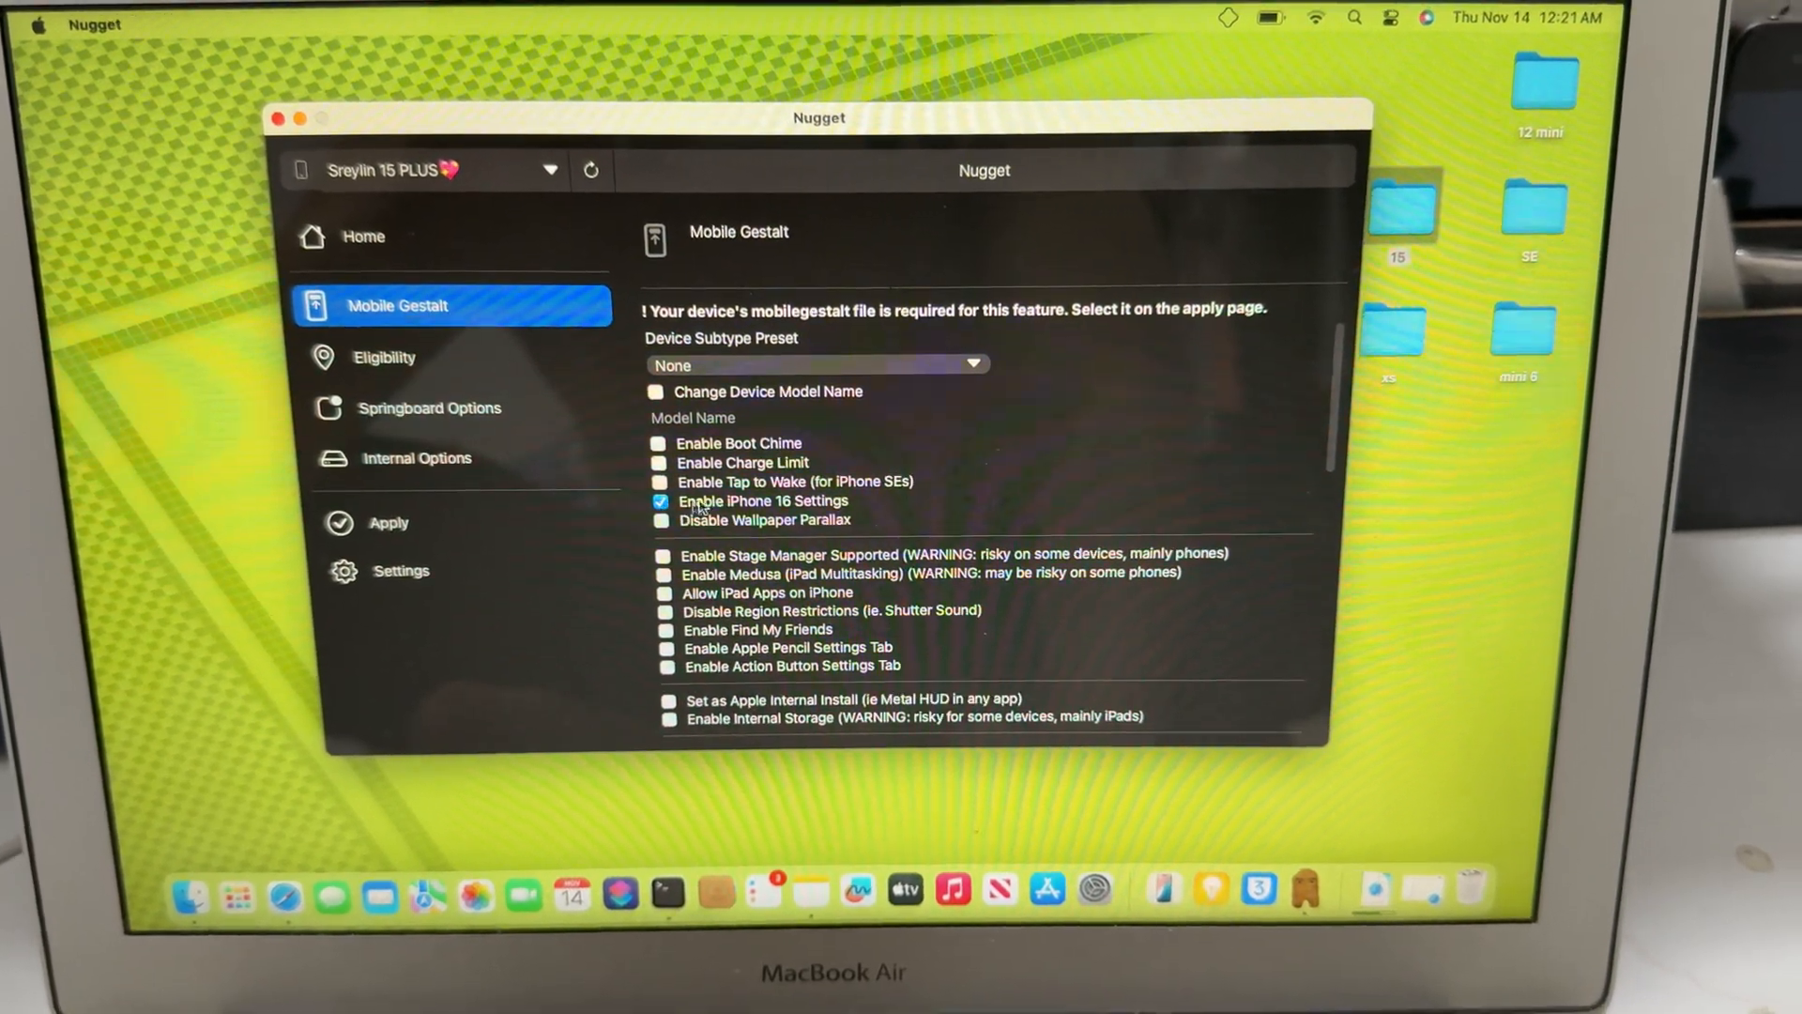
pyautogui.scroll(-3)
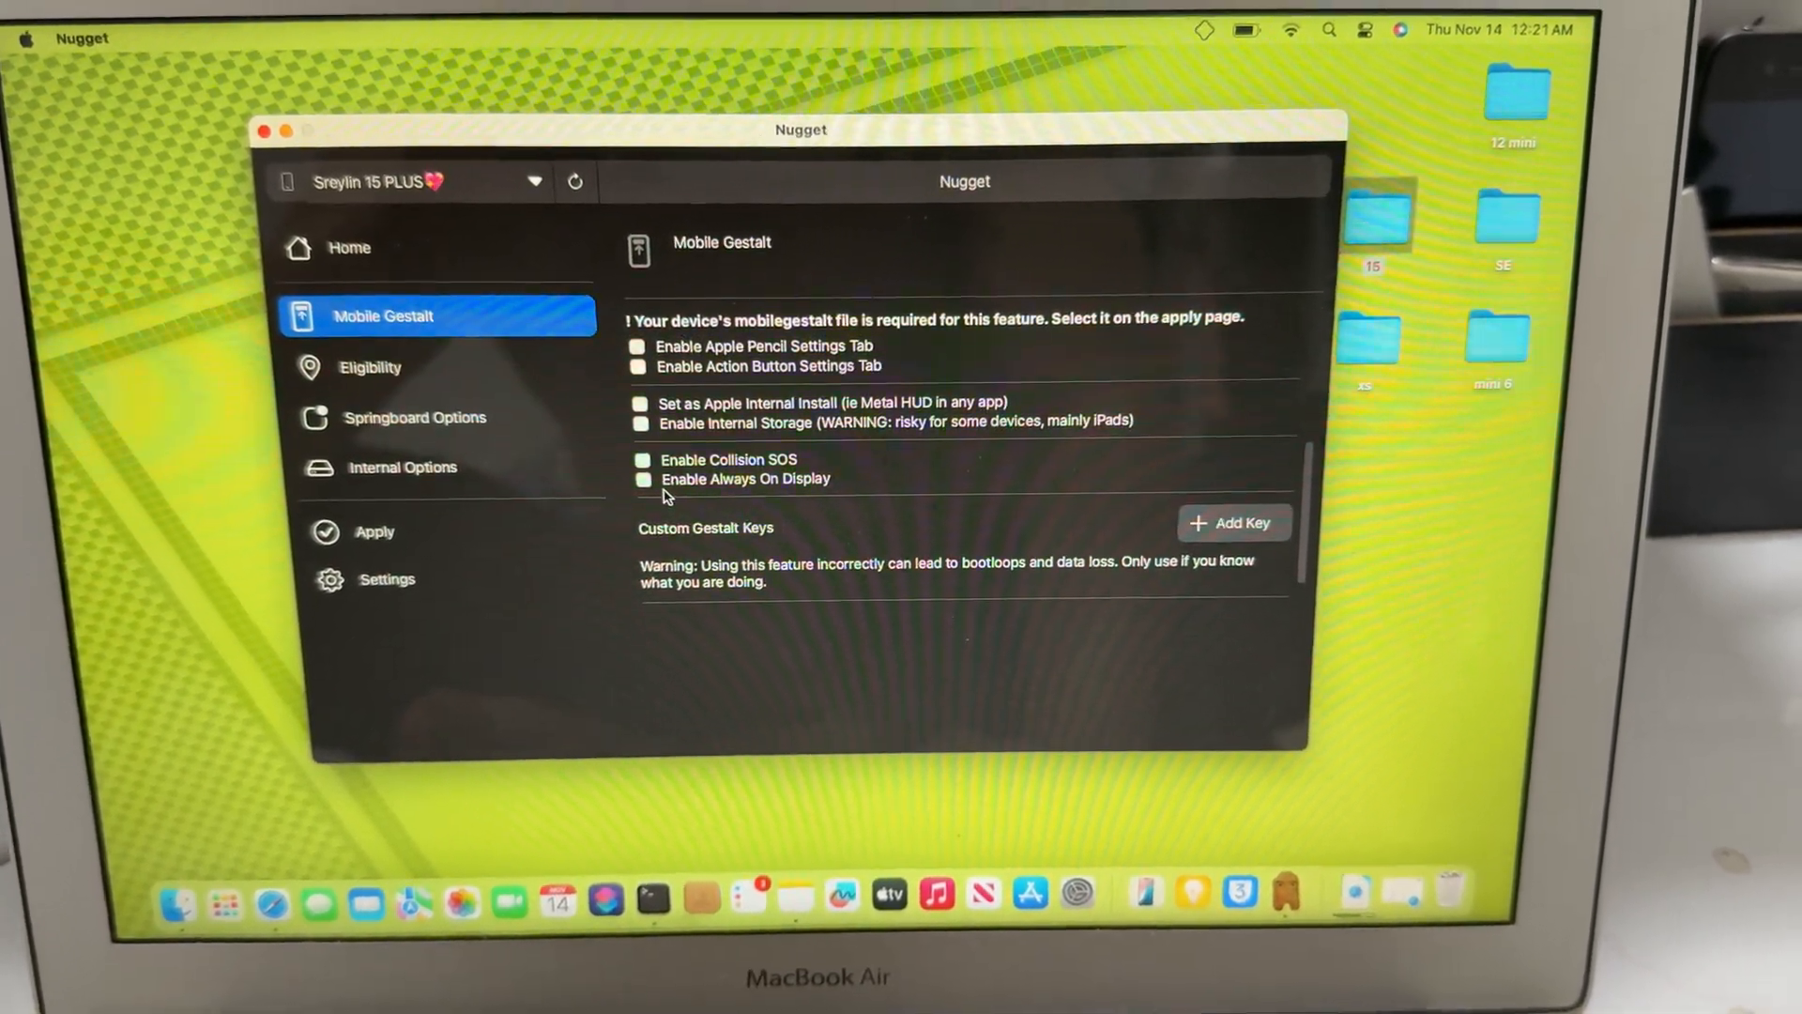
pyautogui.click(644, 482)
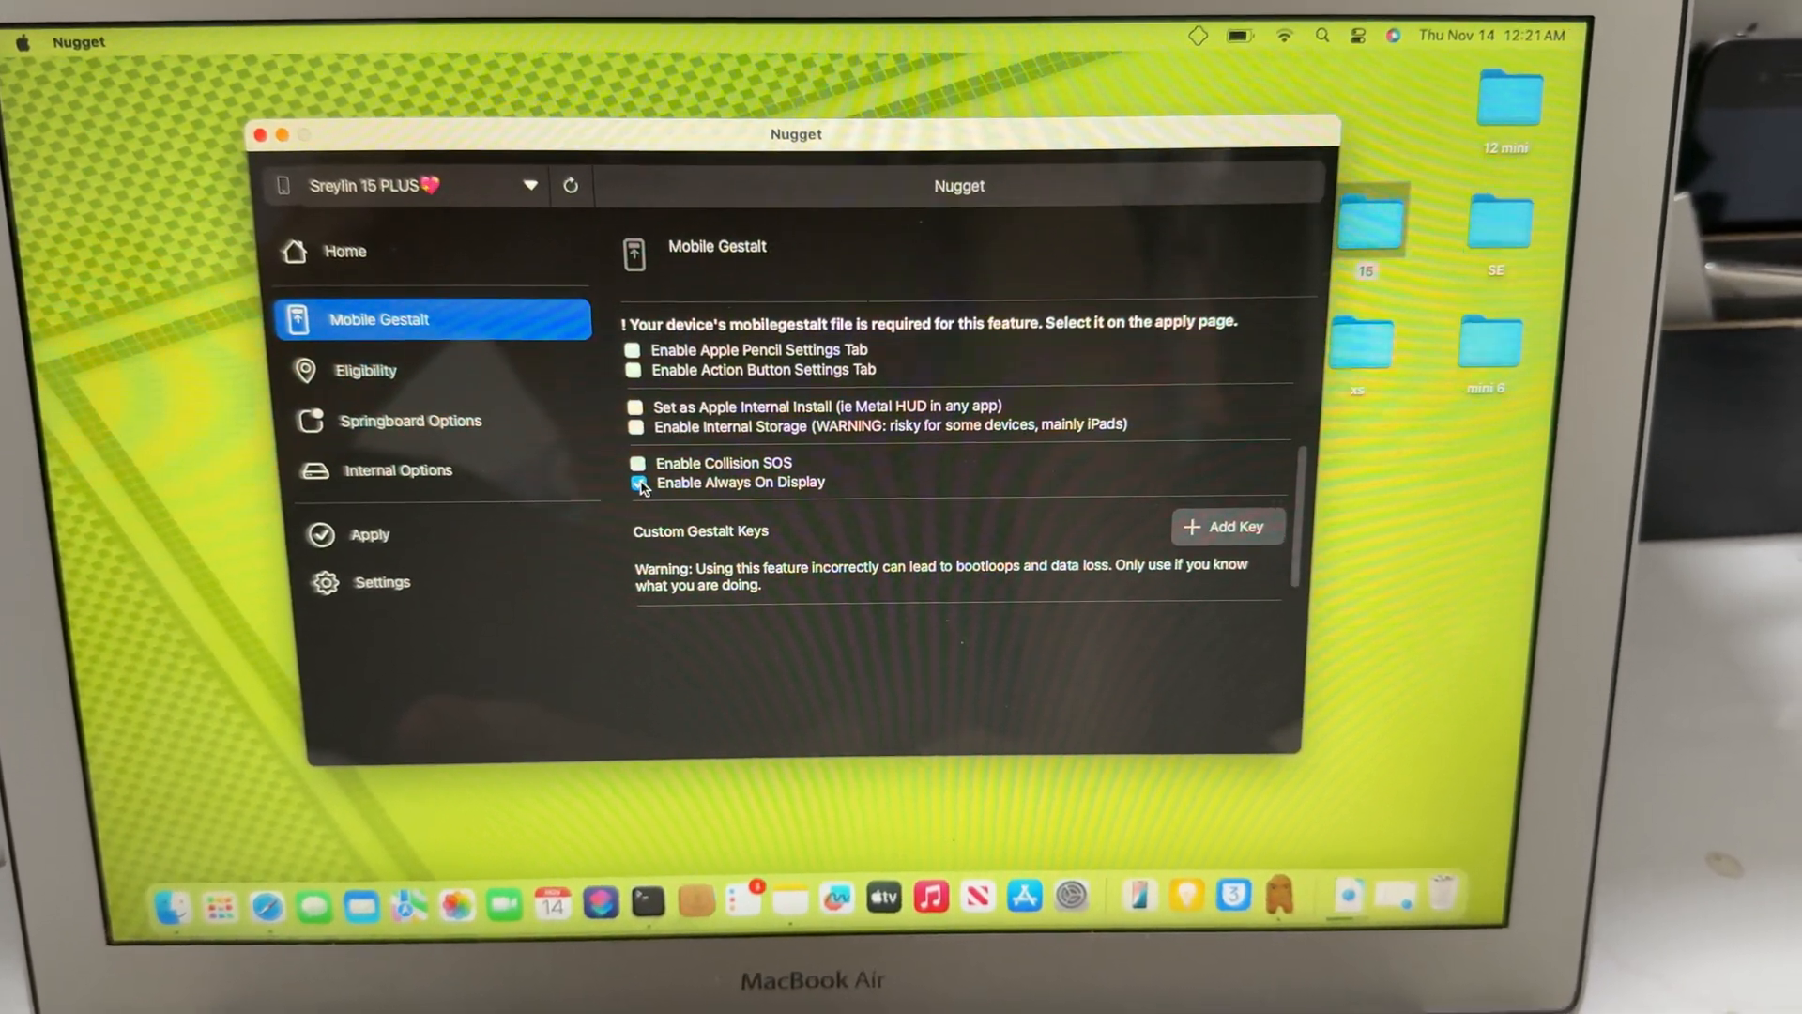
pyautogui.click(365, 369)
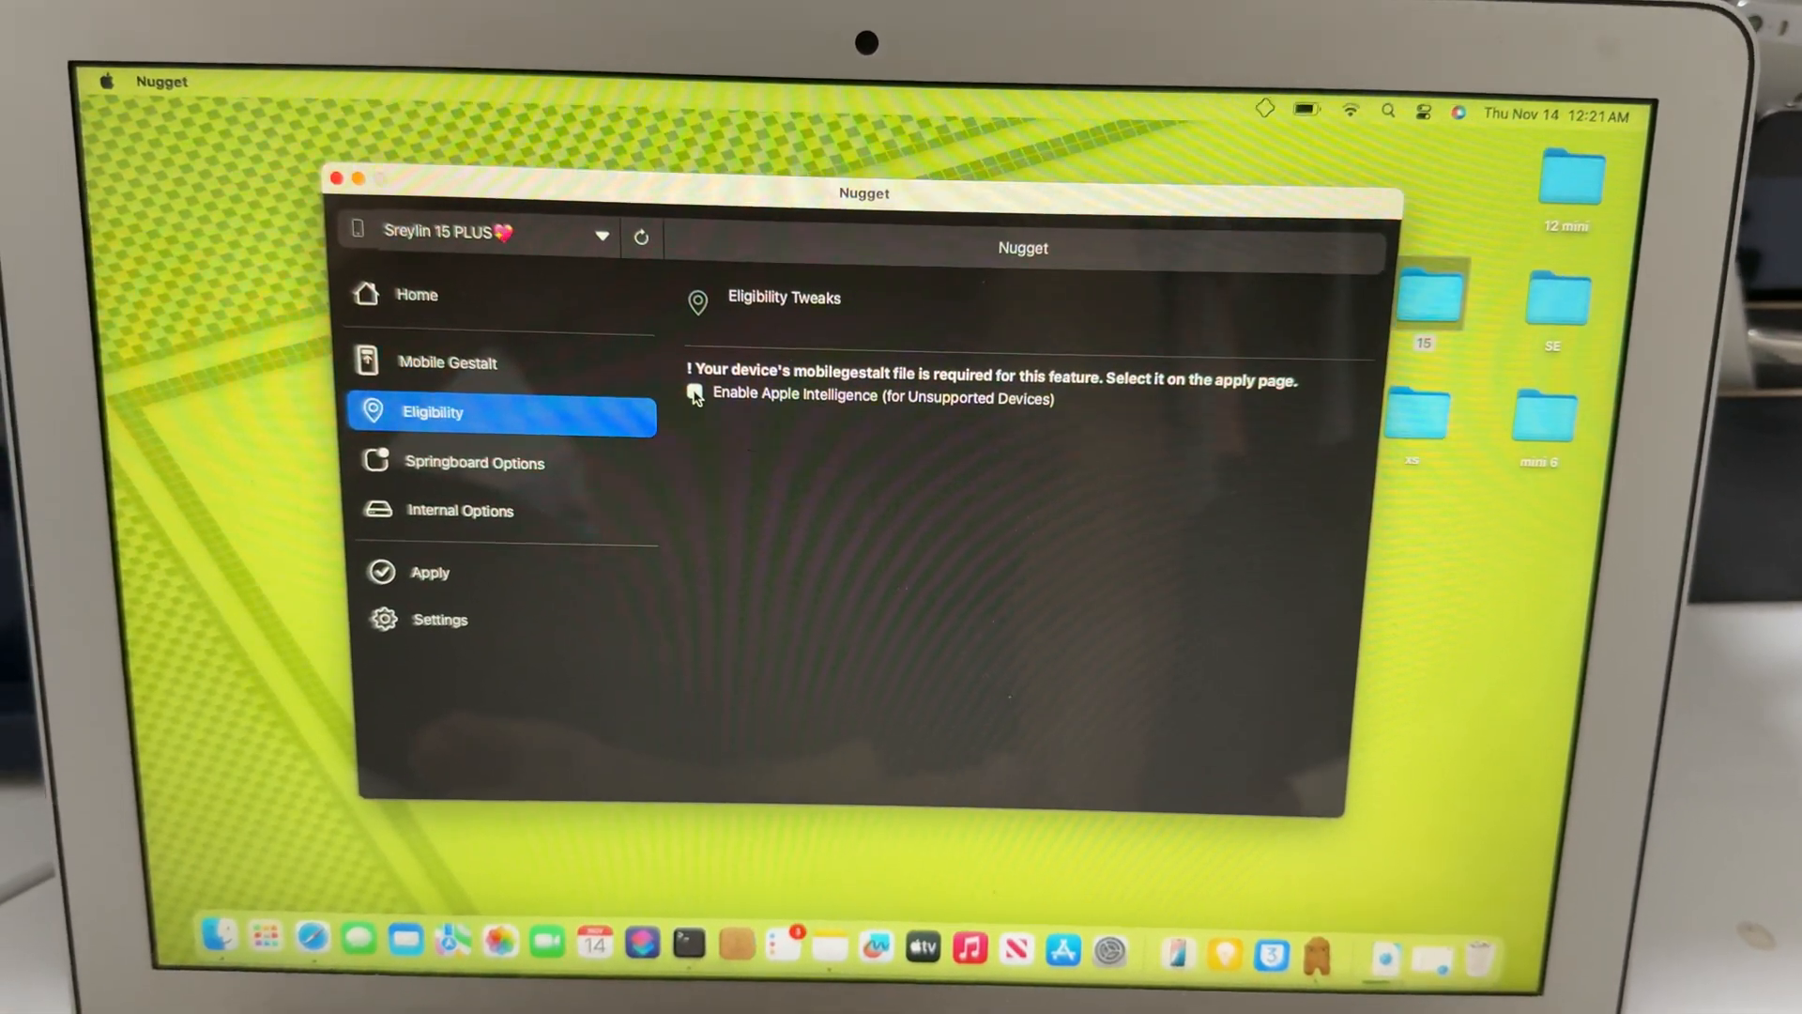
# Enable Apple Intelligence with Spoofed Device Model set to iPhone16,1 (iPhone 15 Pro)
pyautogui.click(712, 395)
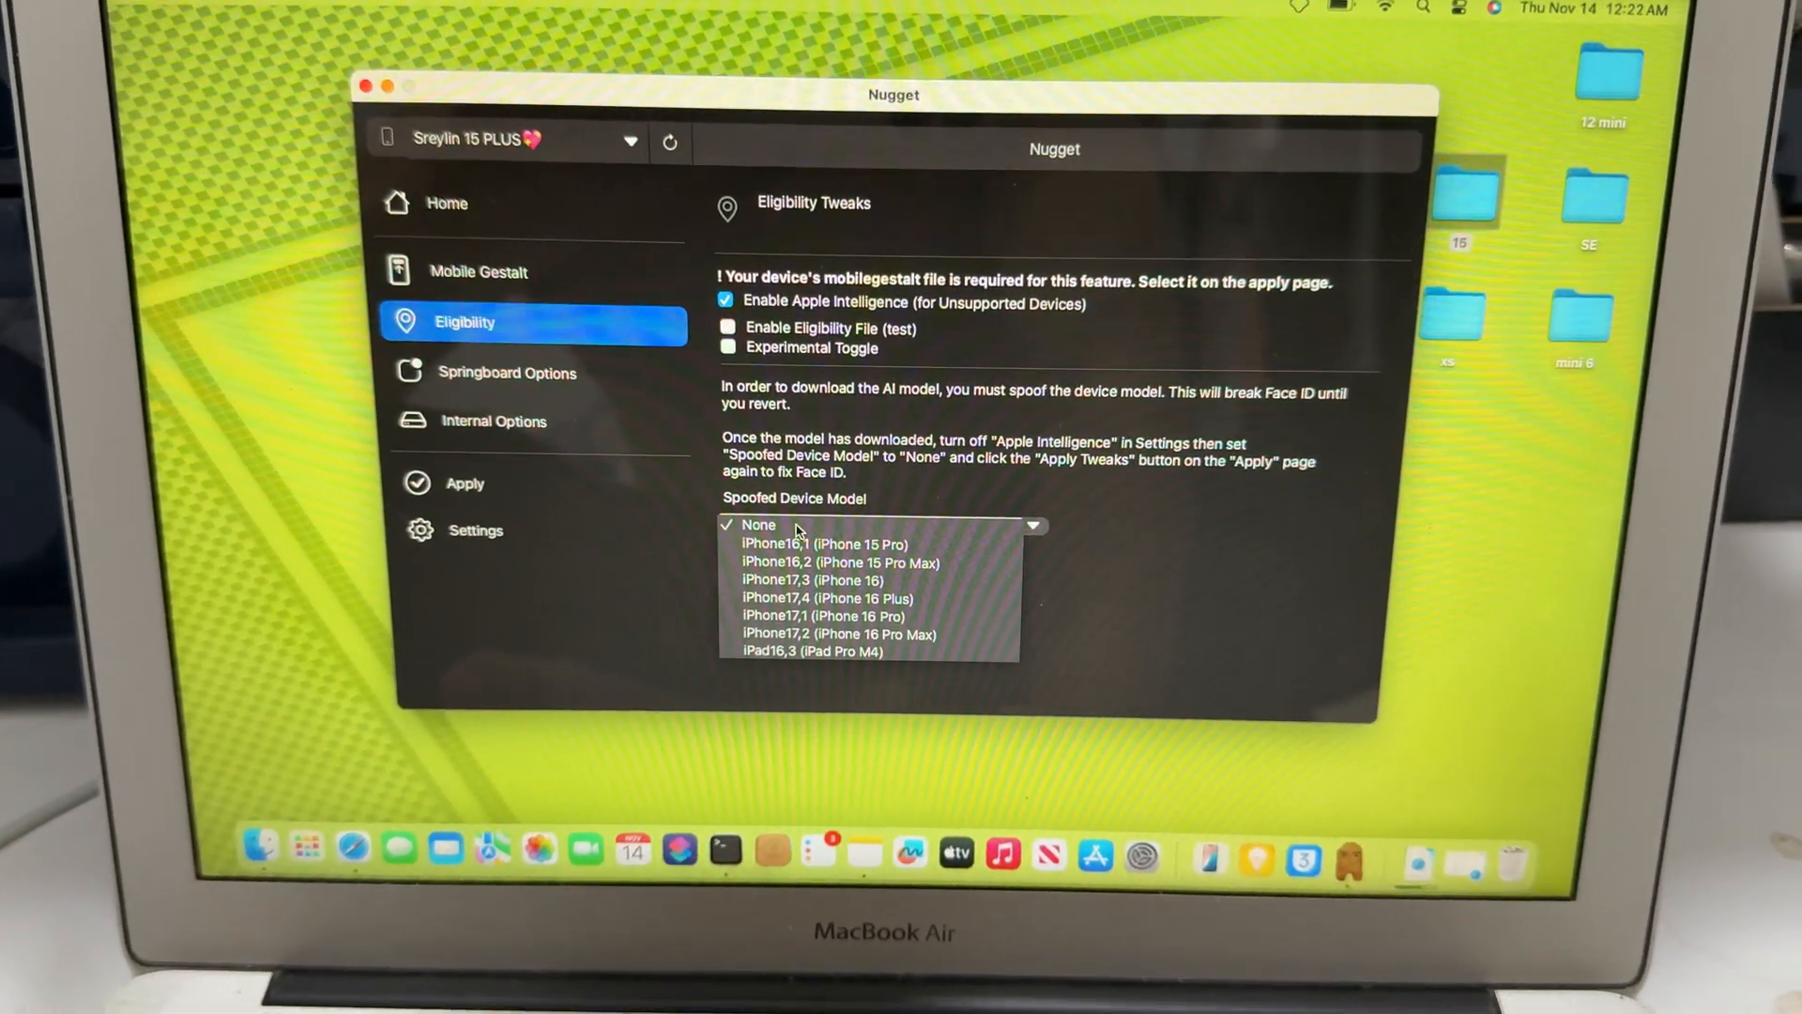
pyautogui.click(823, 543)
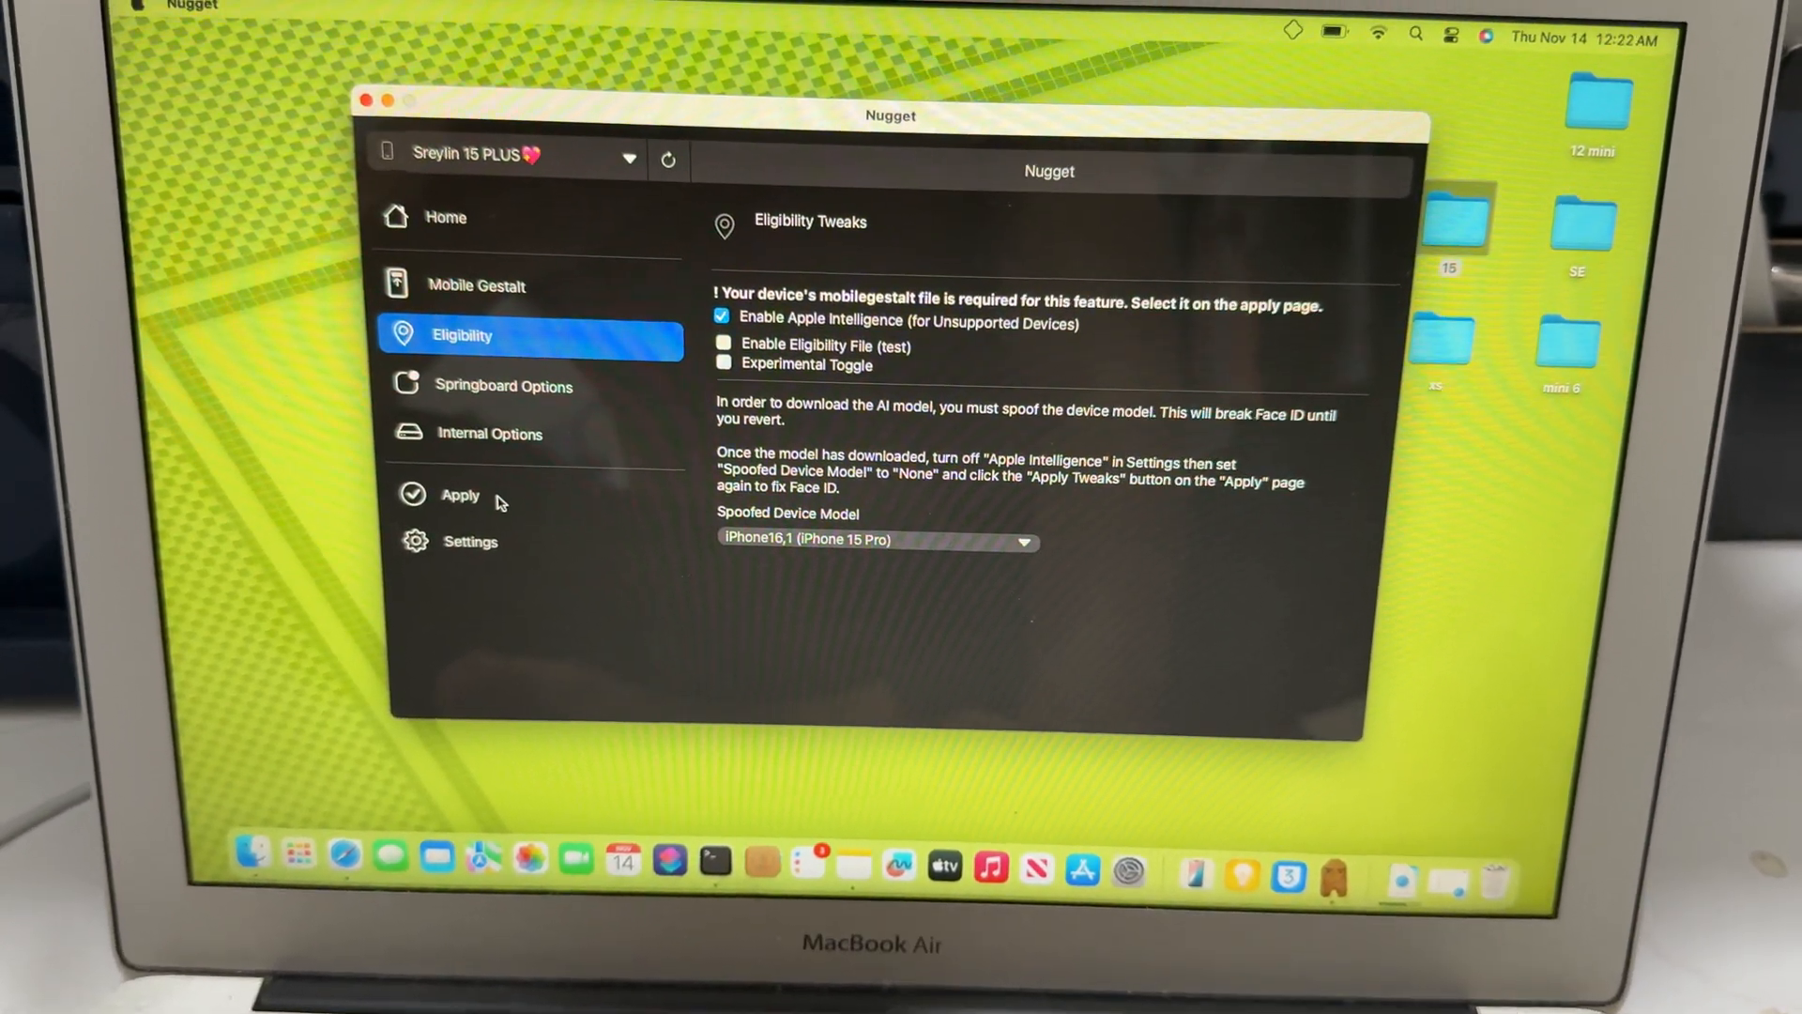
pyautogui.click(460, 495)
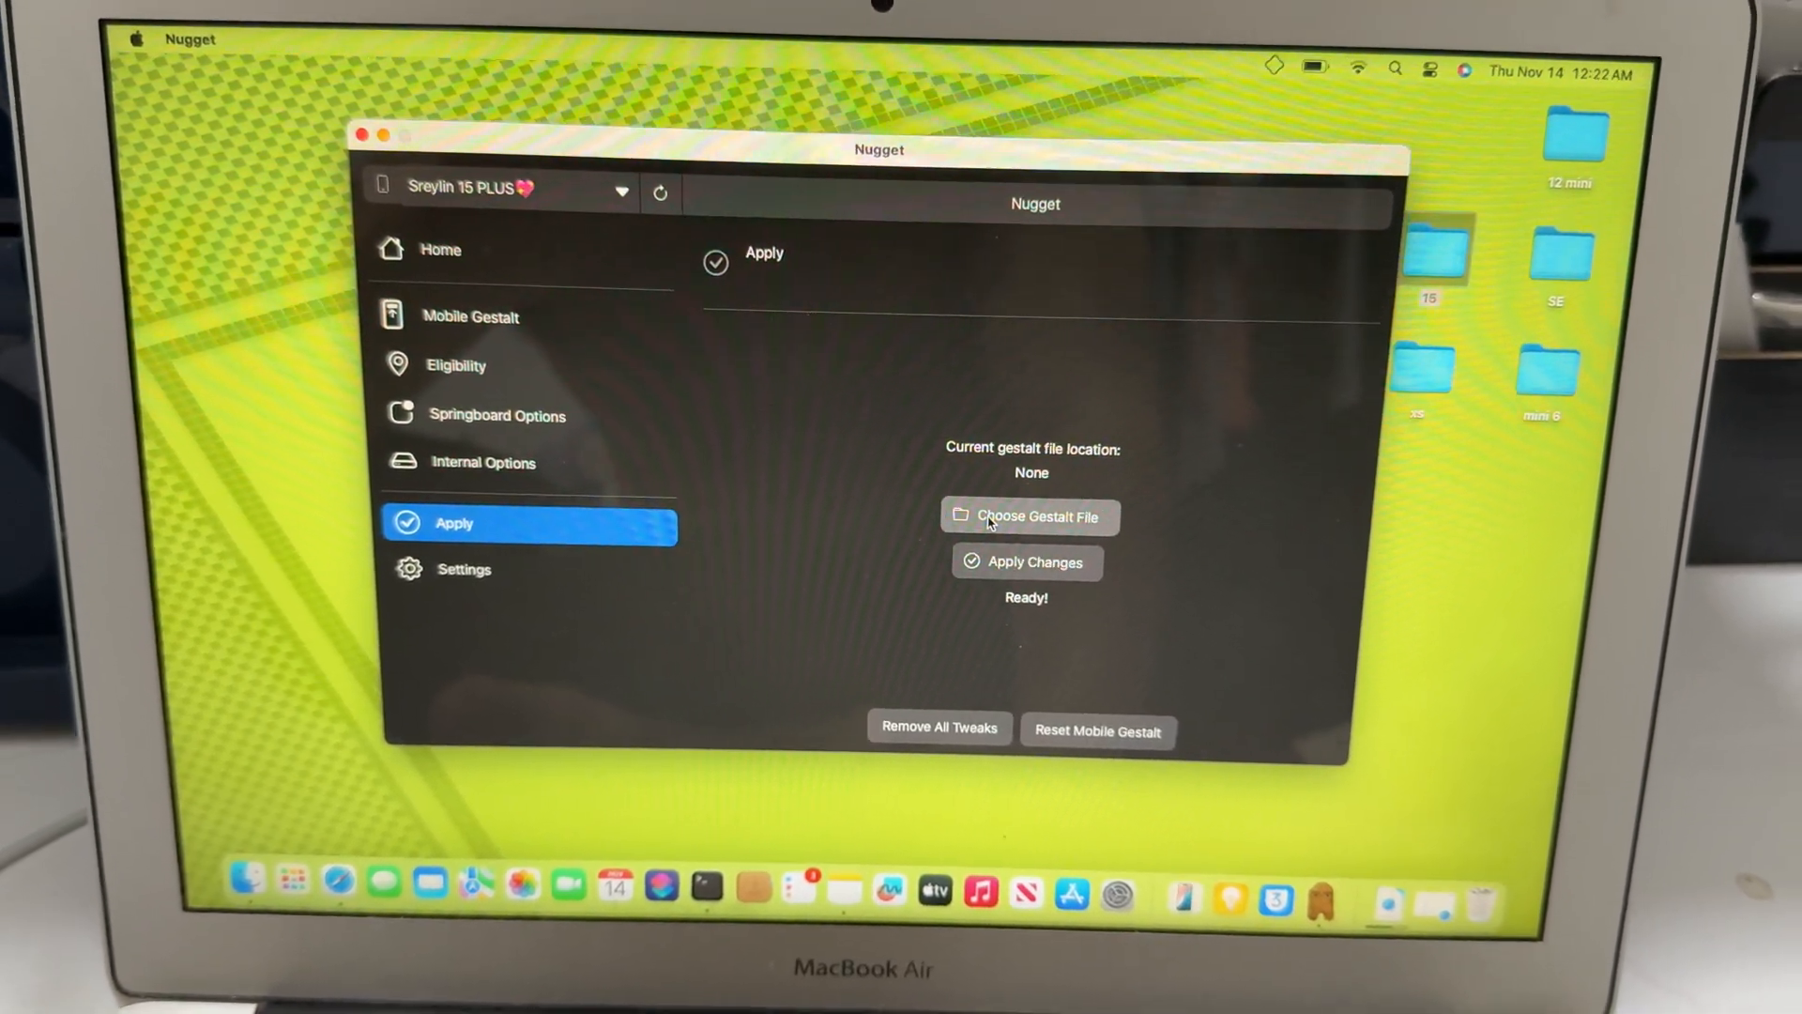
# Load com.apple.MobileGestalt.plist from Desktop > 15 and apply the changes to the iPhone
pyautogui.click(1028, 515)
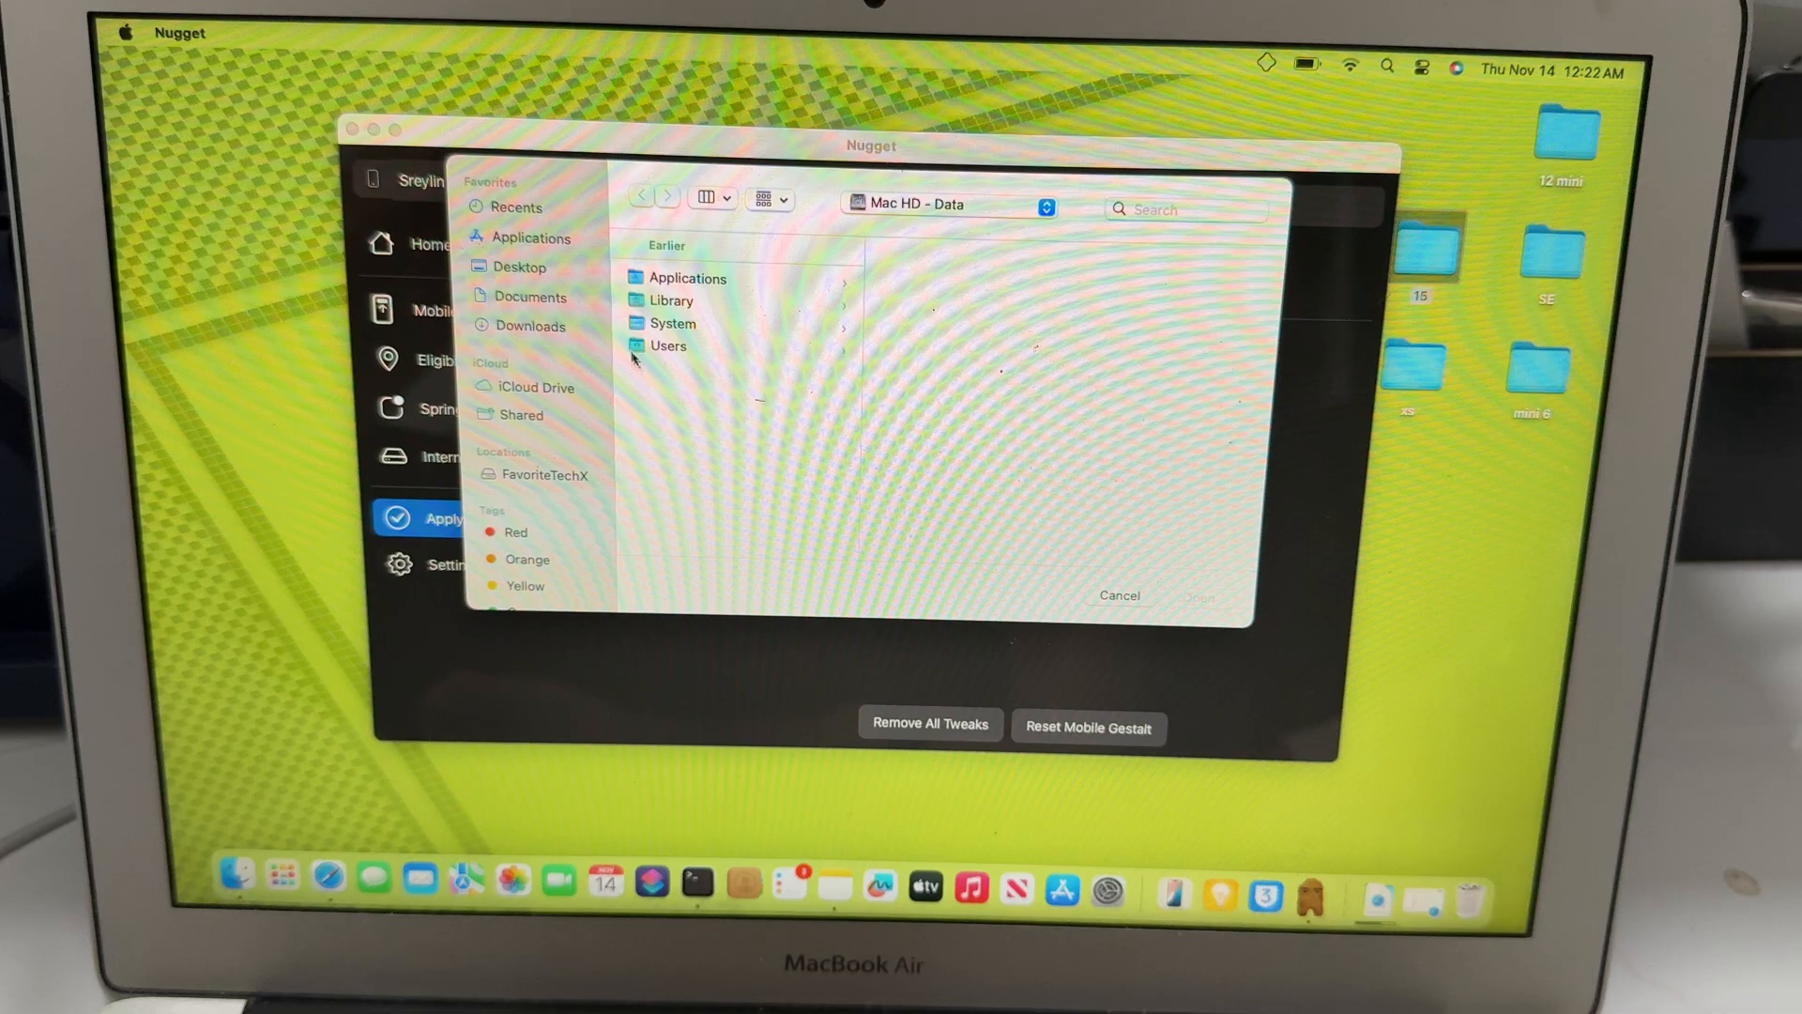
pyautogui.click(518, 276)
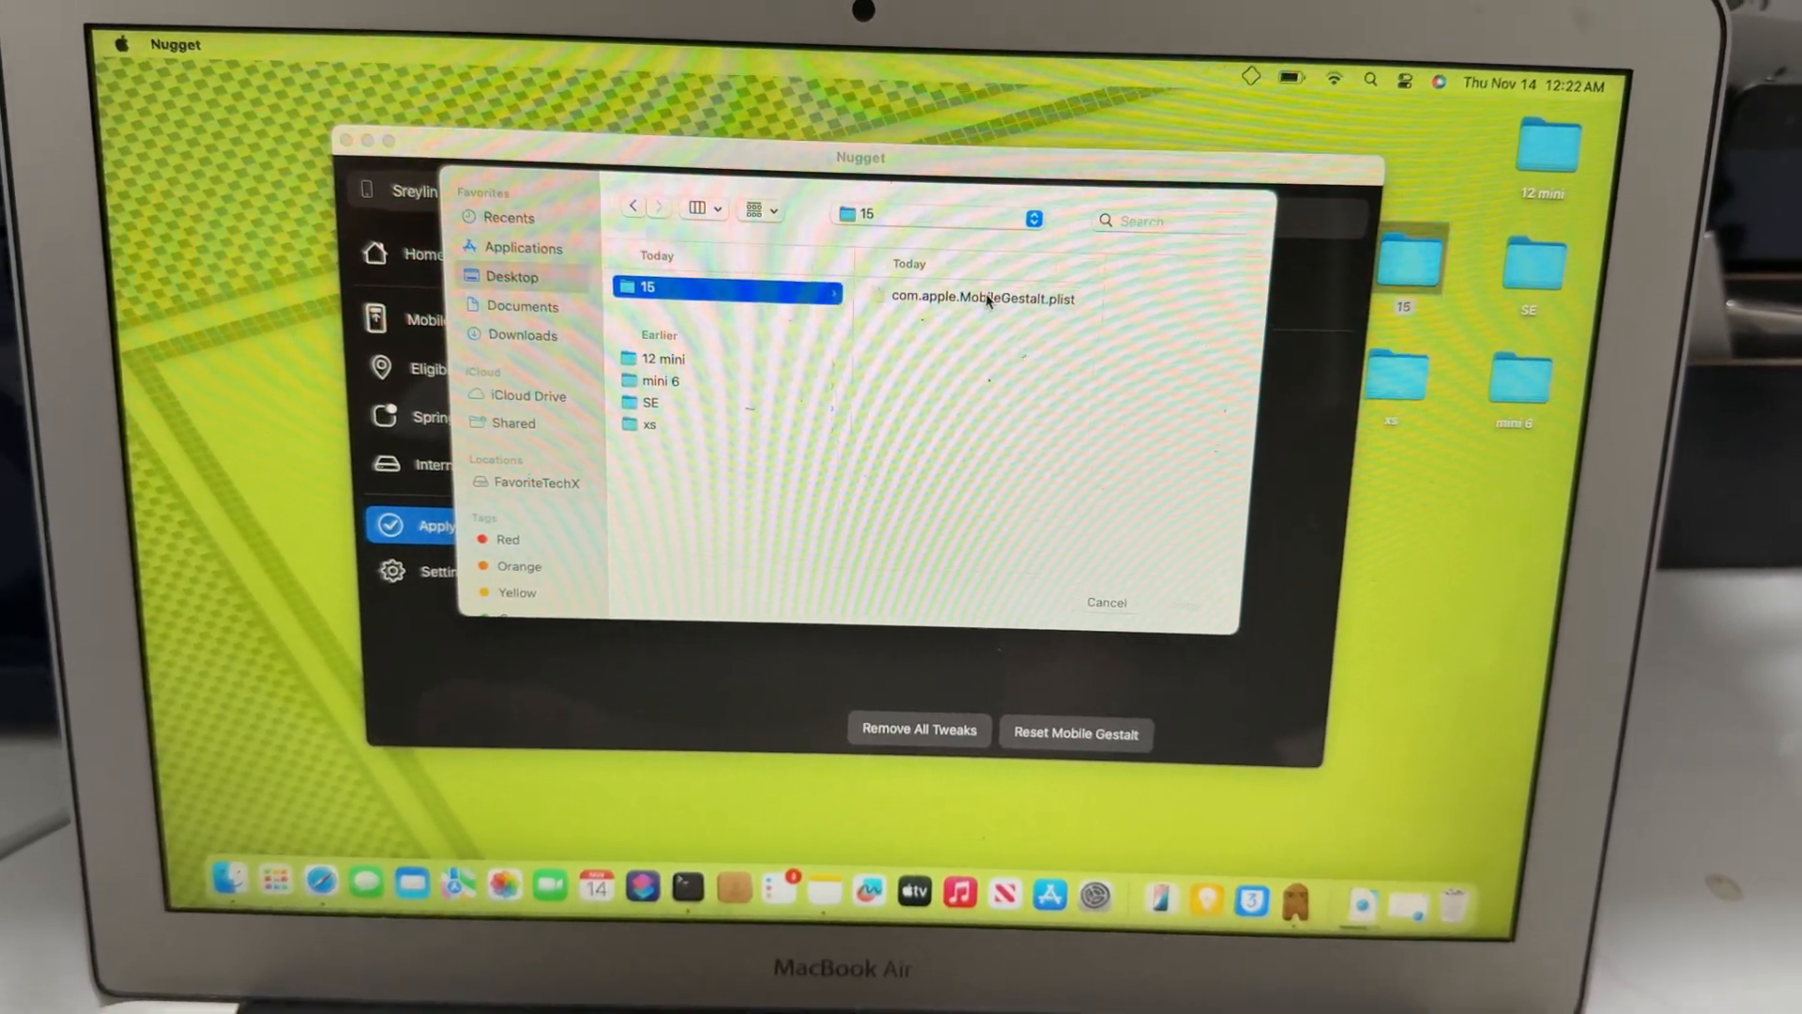
pyautogui.click(982, 298)
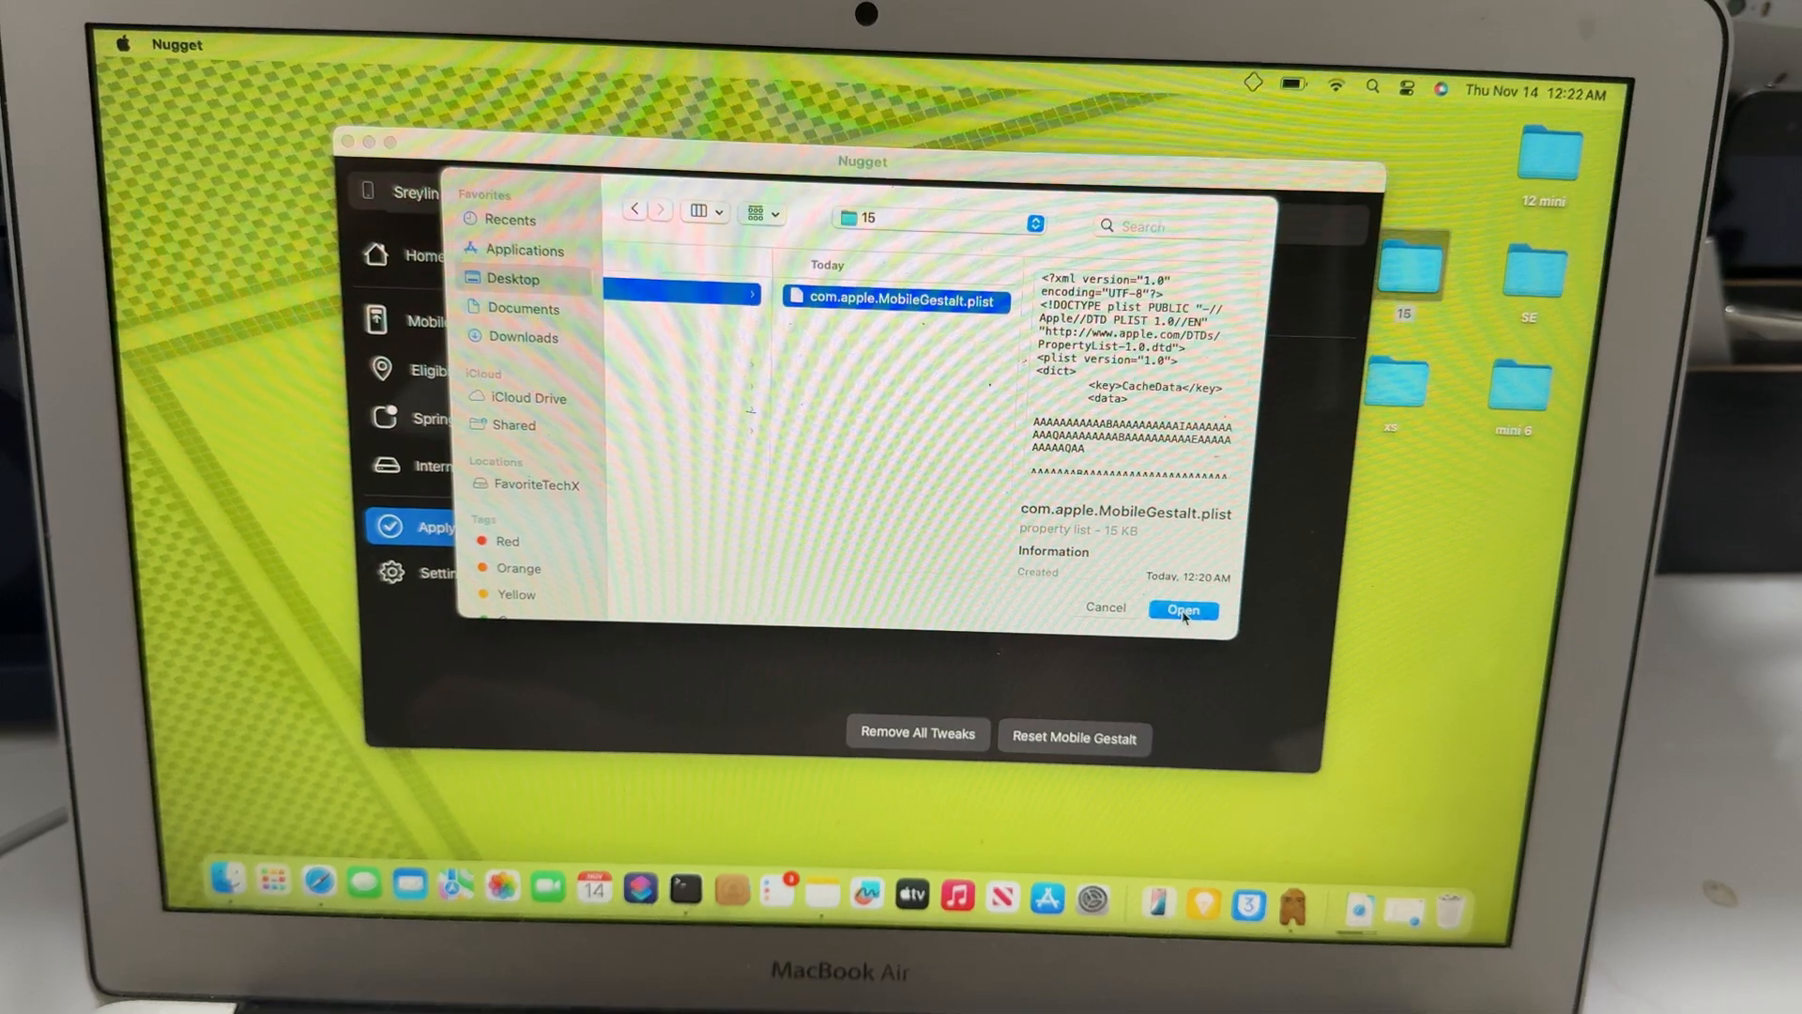
pyautogui.click(1182, 609)
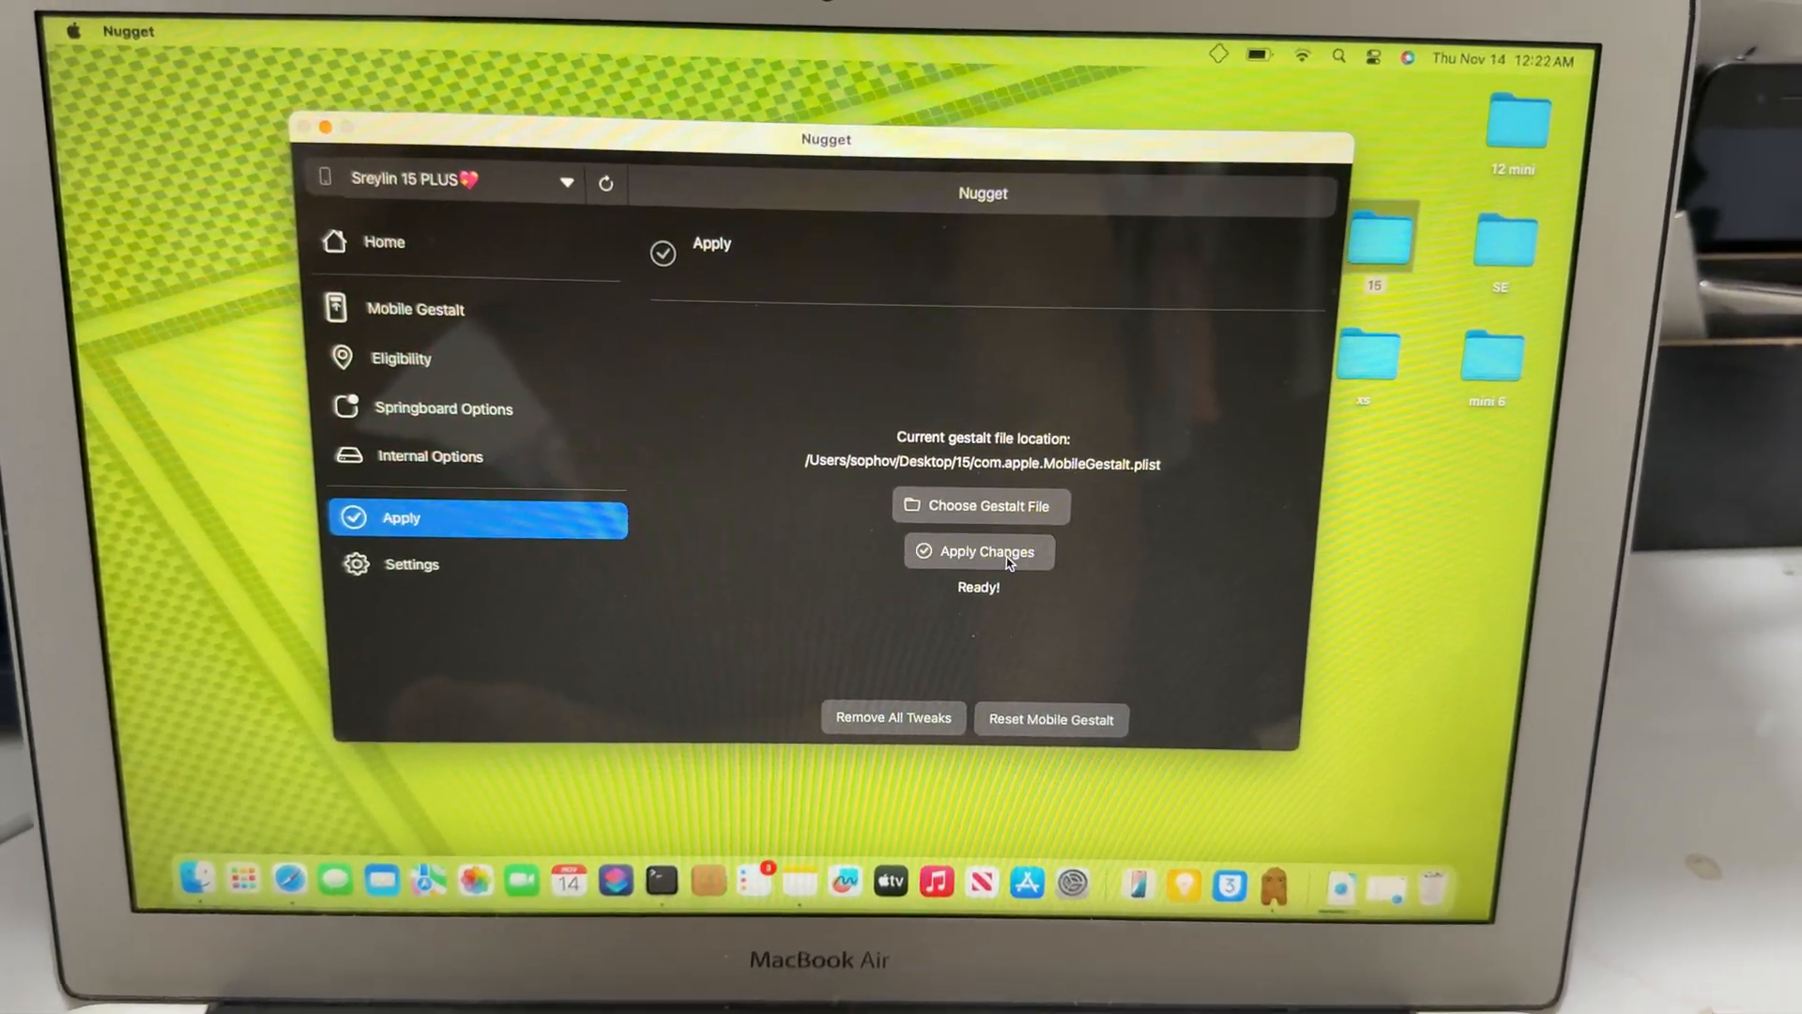
pyautogui.click(978, 551)
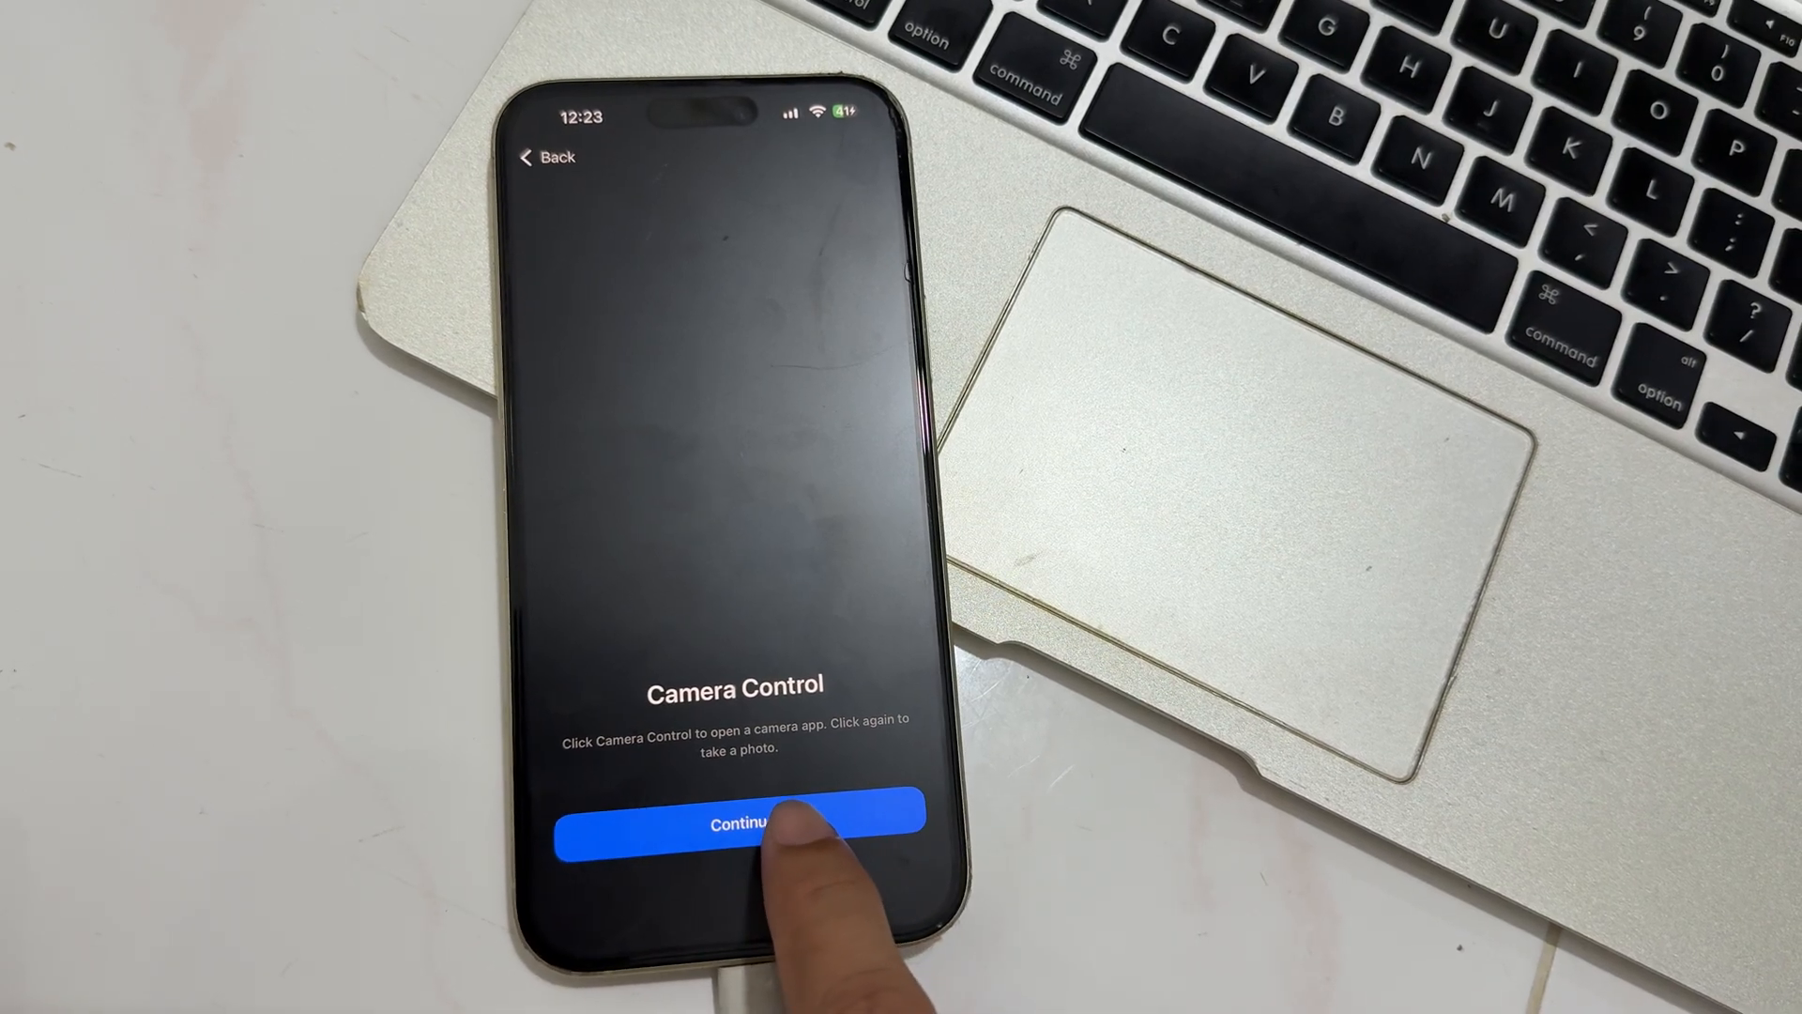
# Dismiss Camera Control, then enable Always On Display with Show Wallpaper and Show Notifications
pyautogui.click(733, 824)
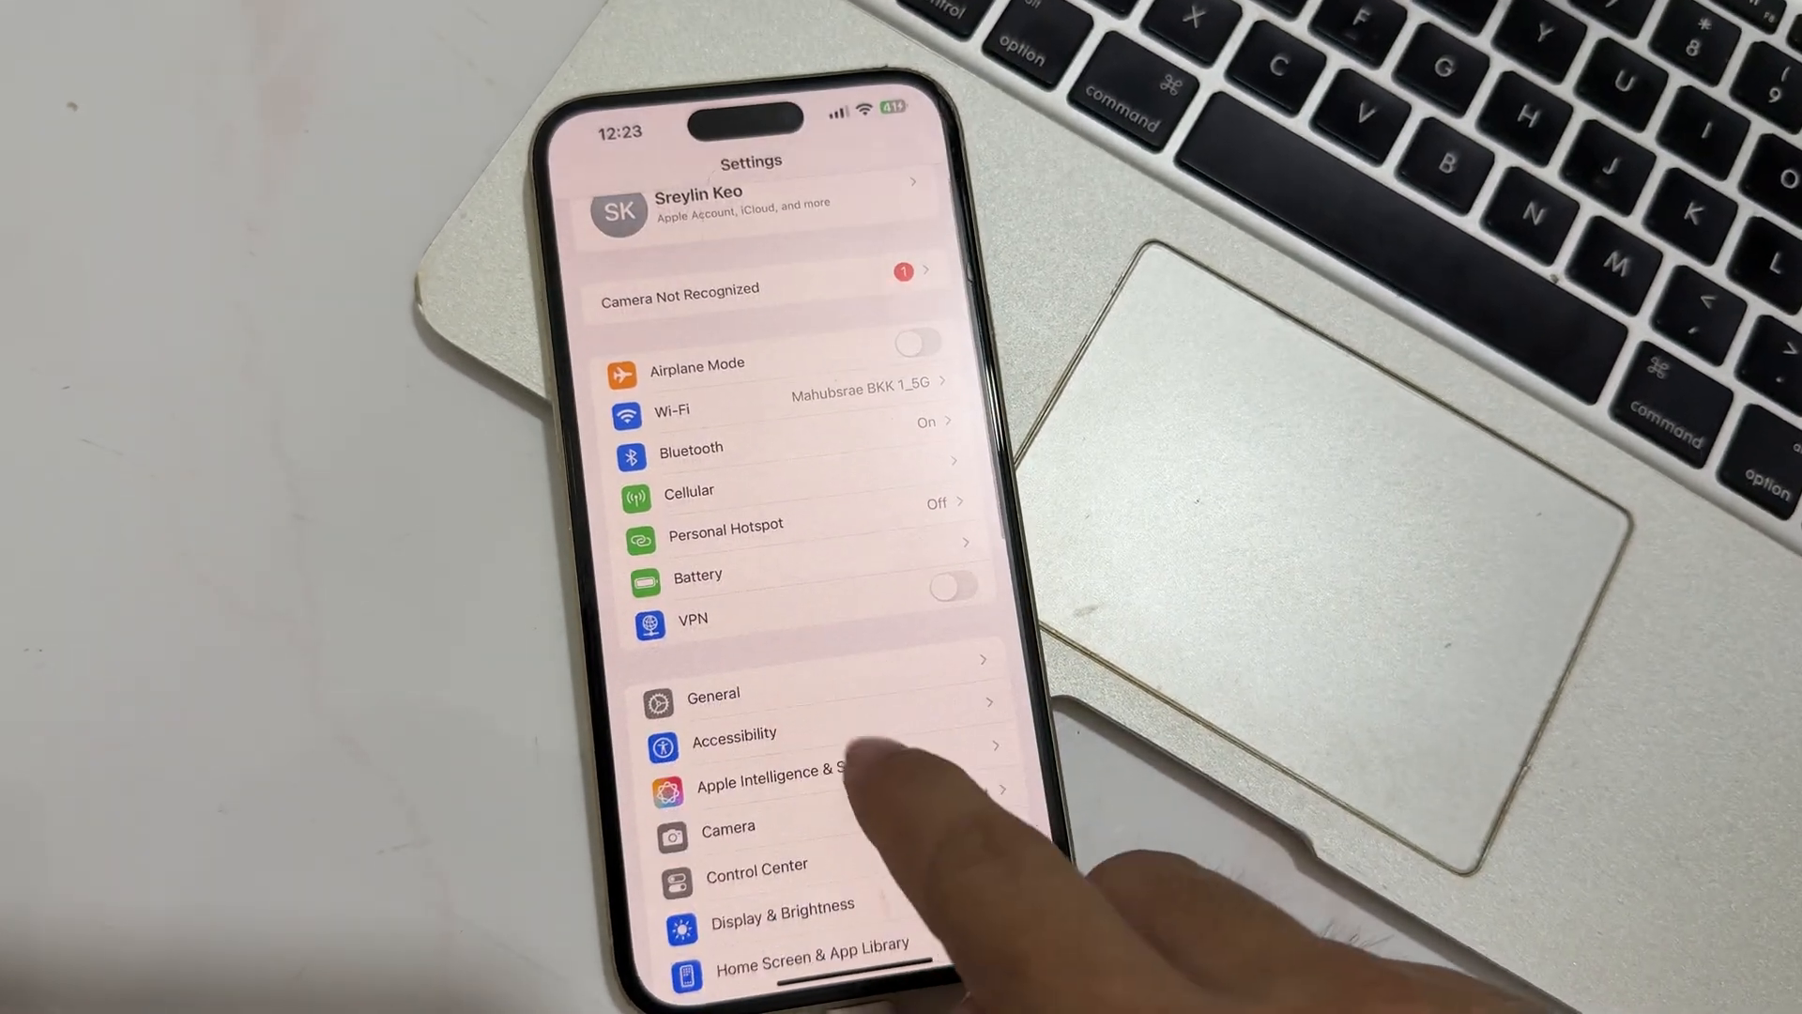
pyautogui.scroll(-3)
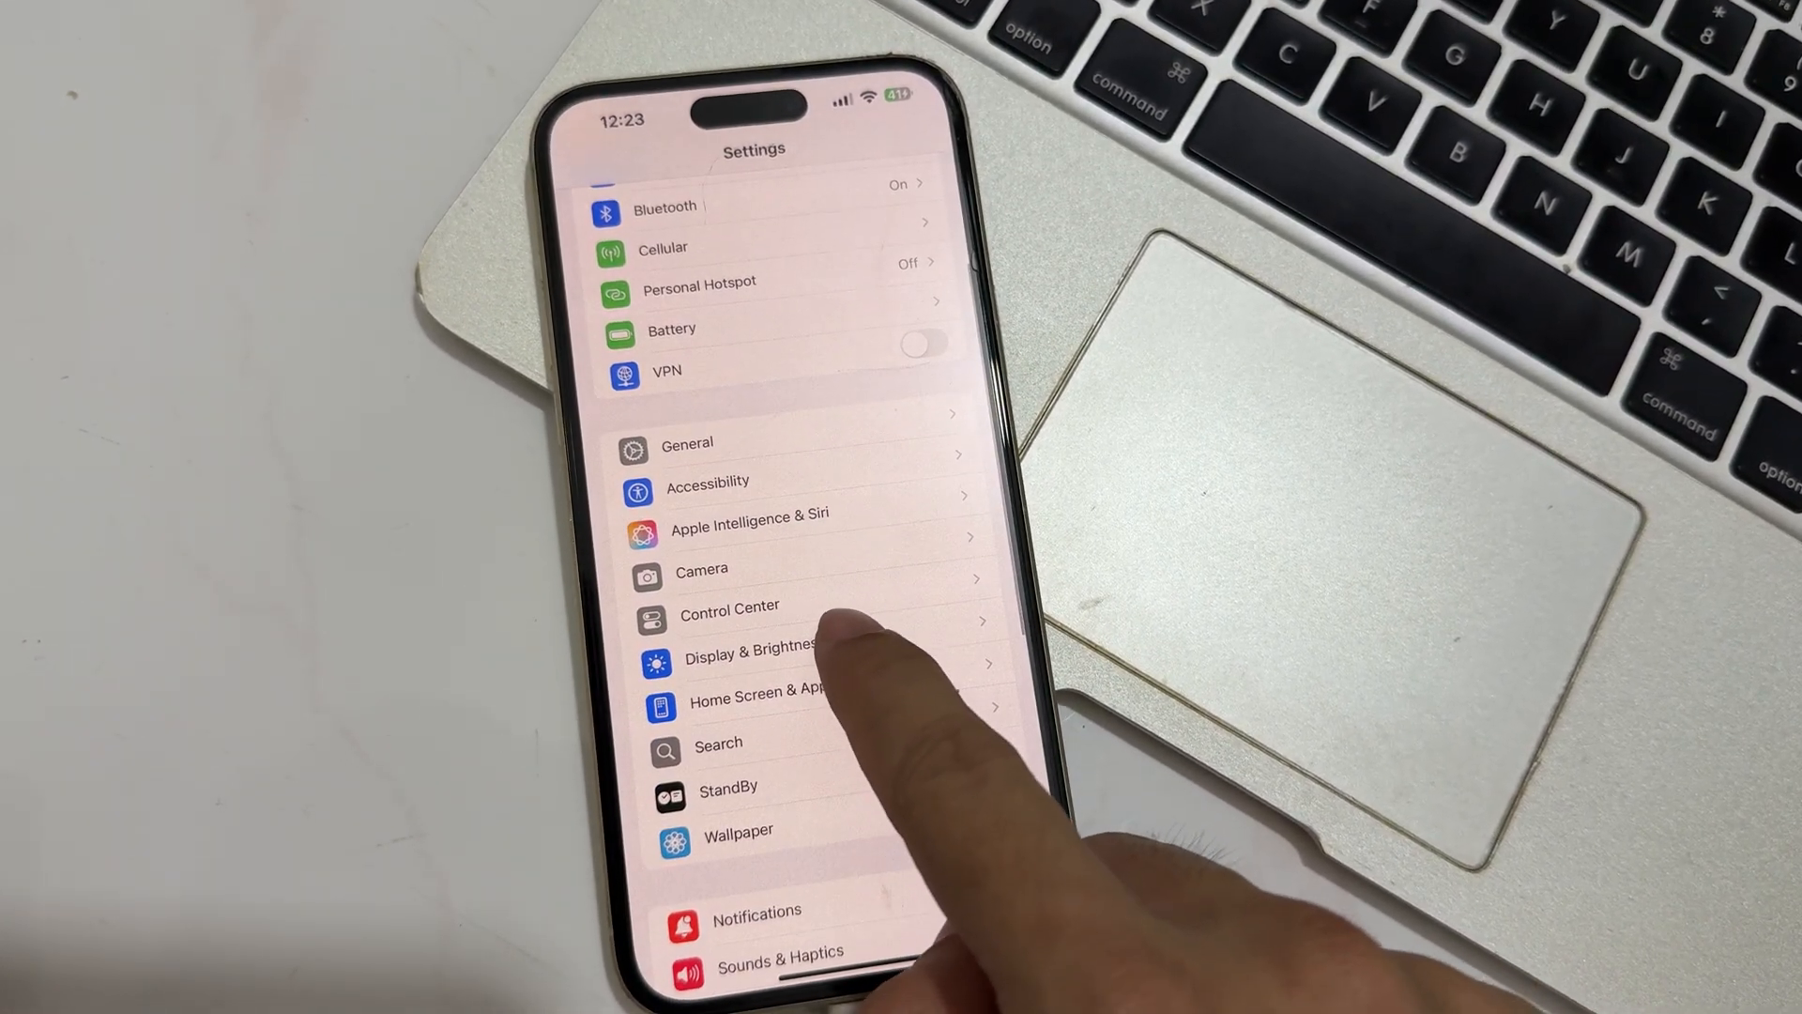
pyautogui.click(749, 646)
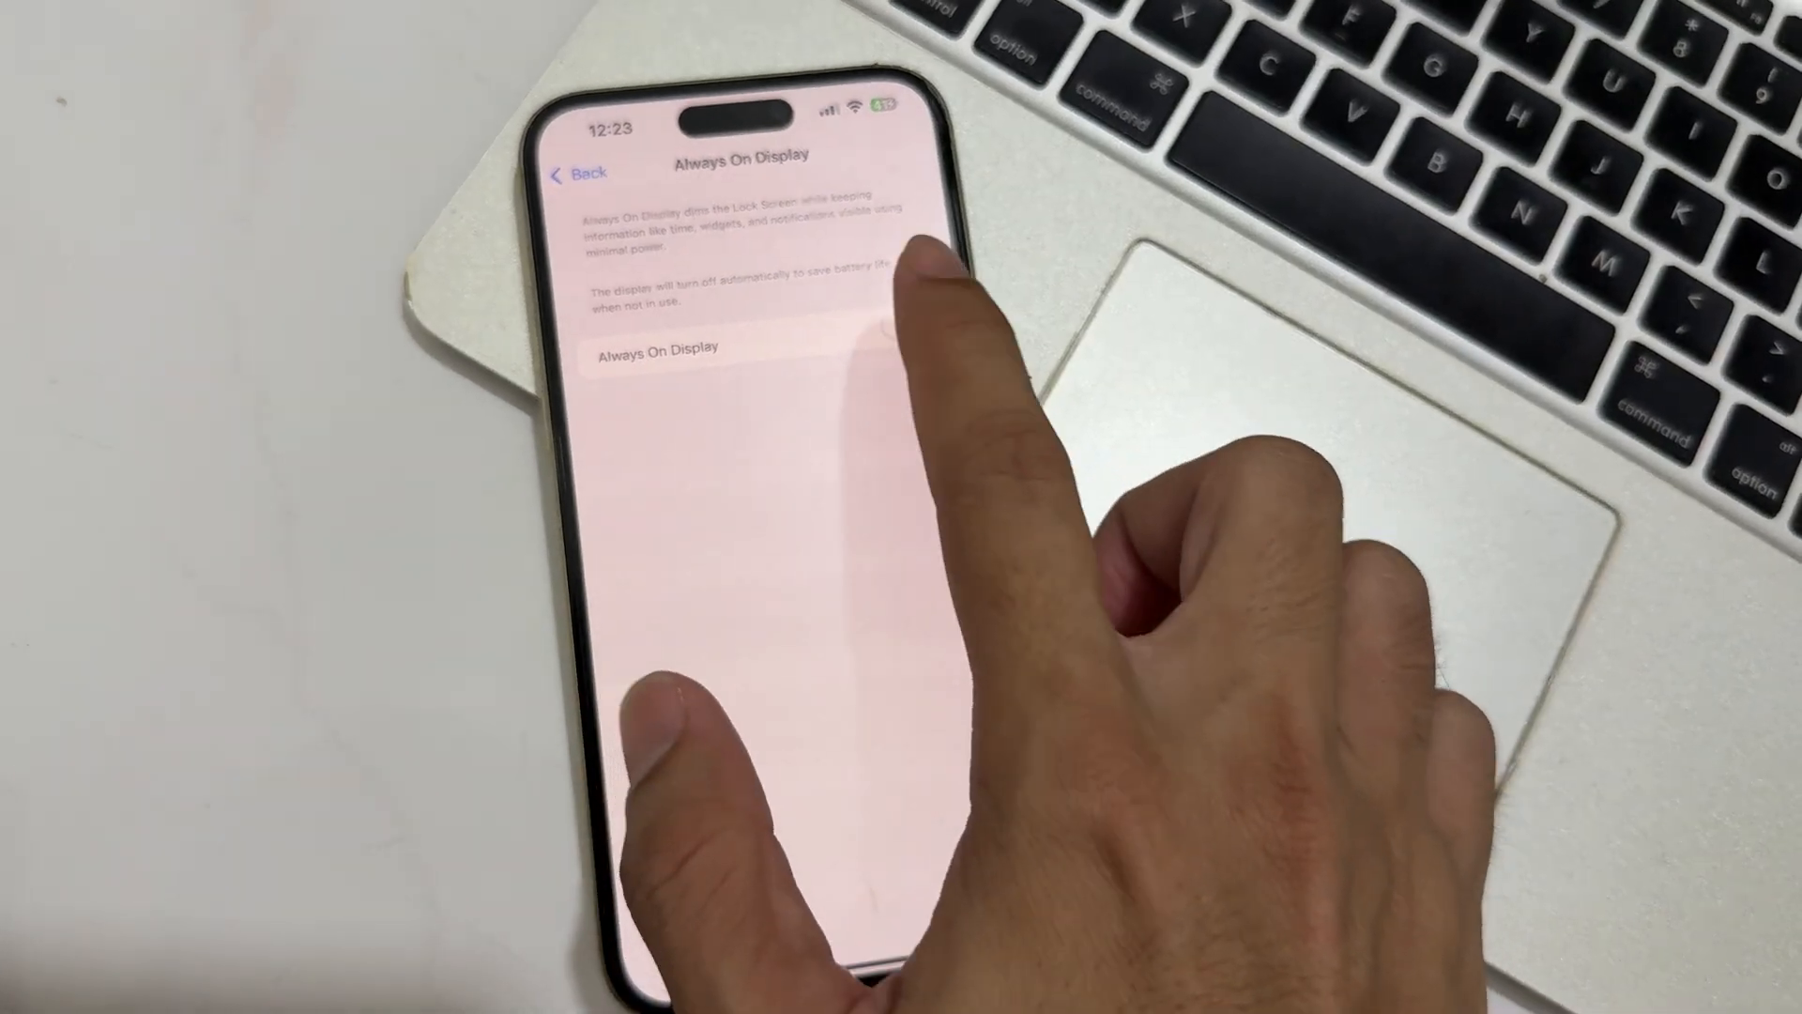
pyautogui.click(911, 459)
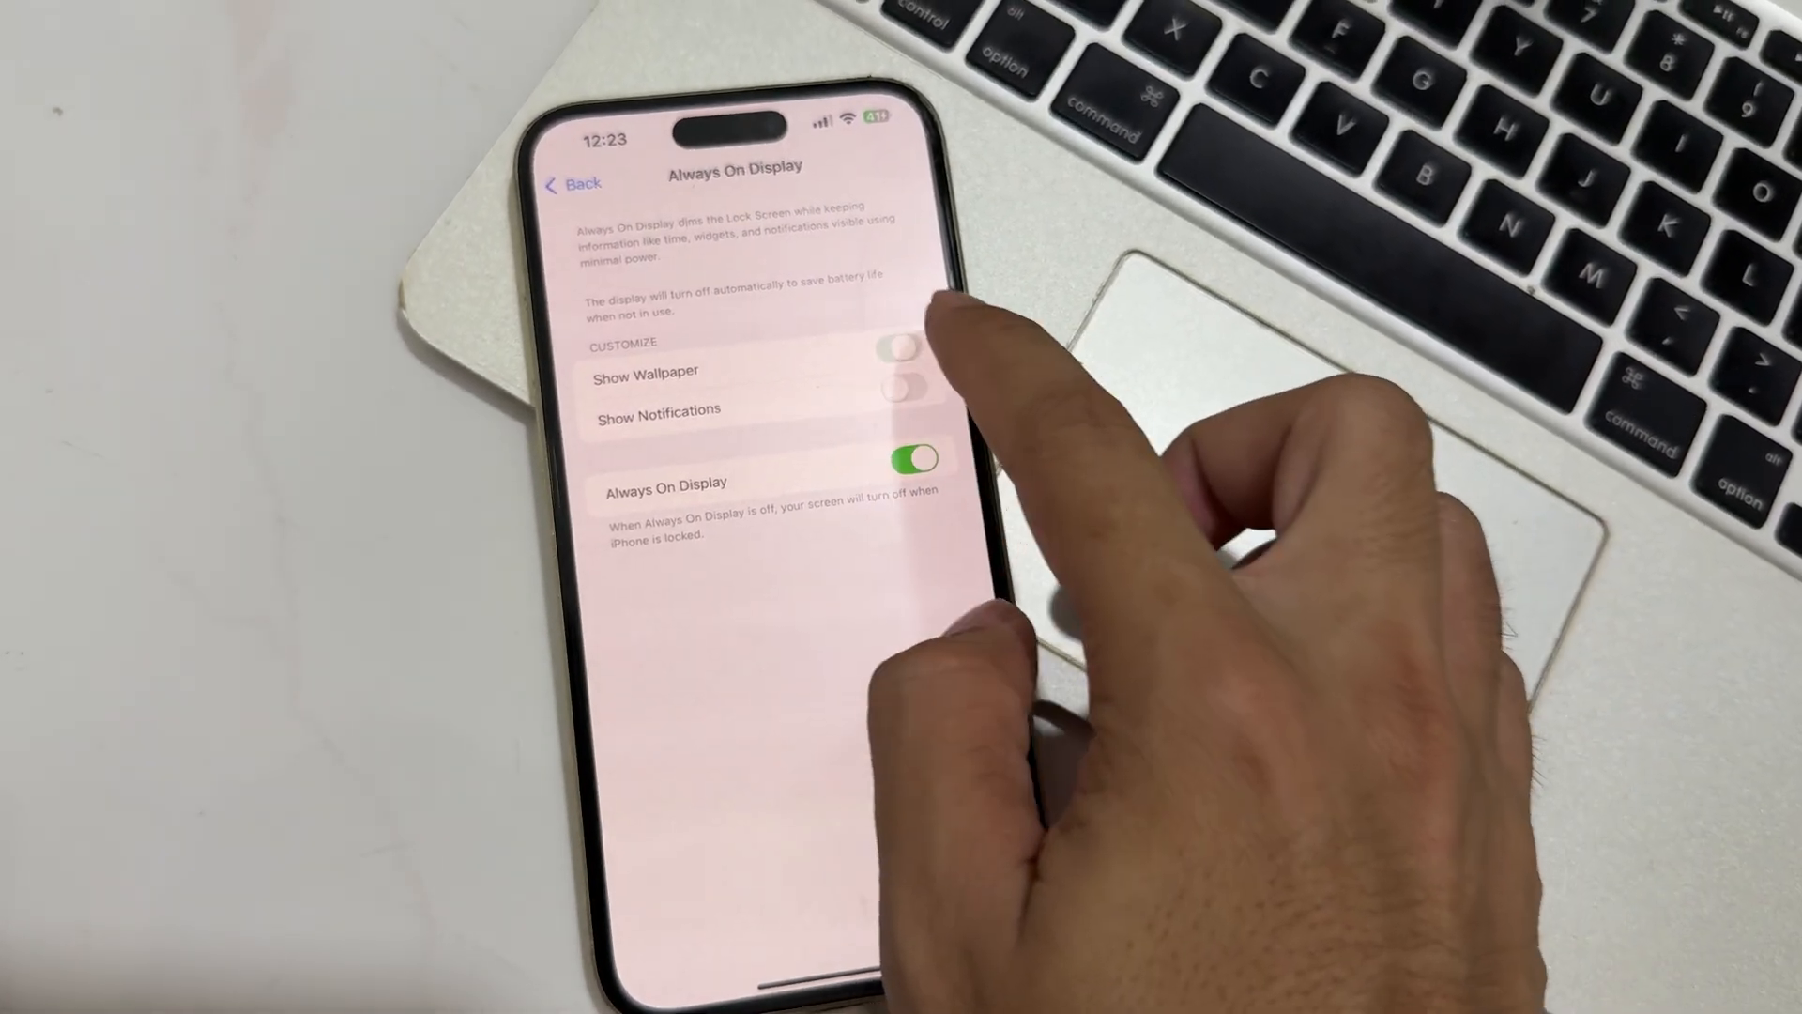
pyautogui.click(903, 370)
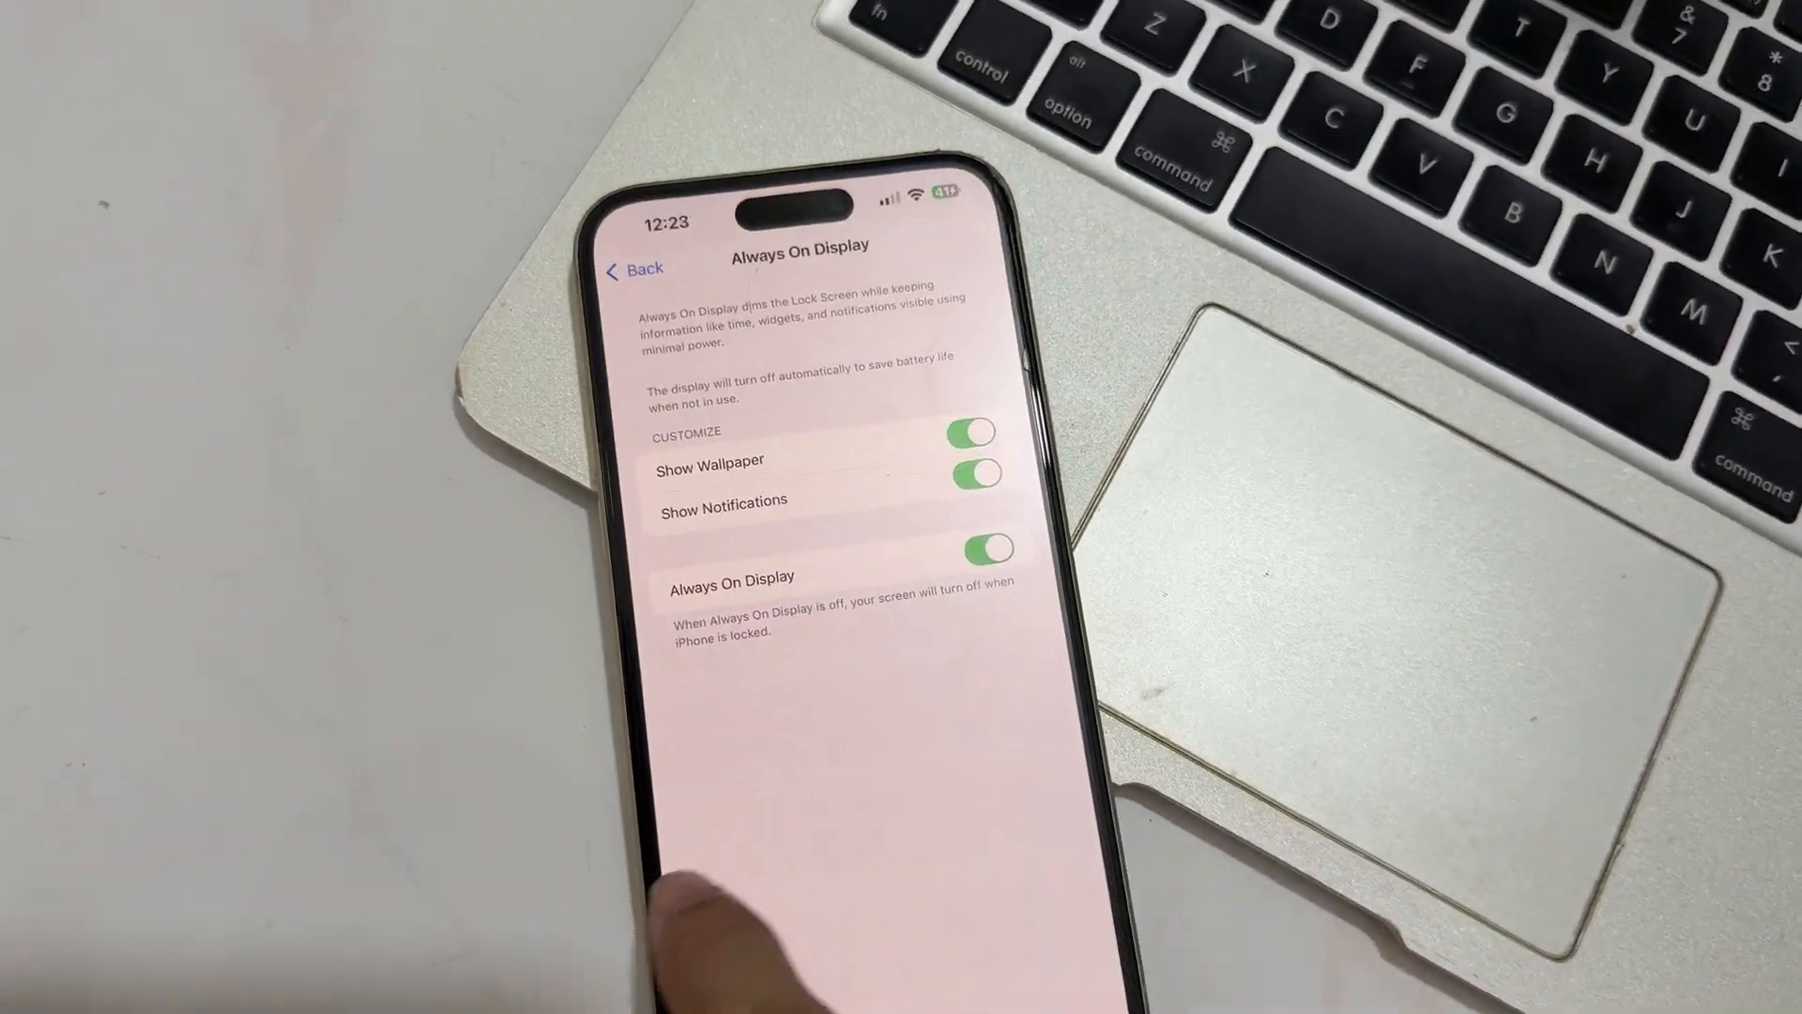
# Check the Apple Intelligence & Siri toggle, then view iPhone Storage under General
pyautogui.click(631, 267)
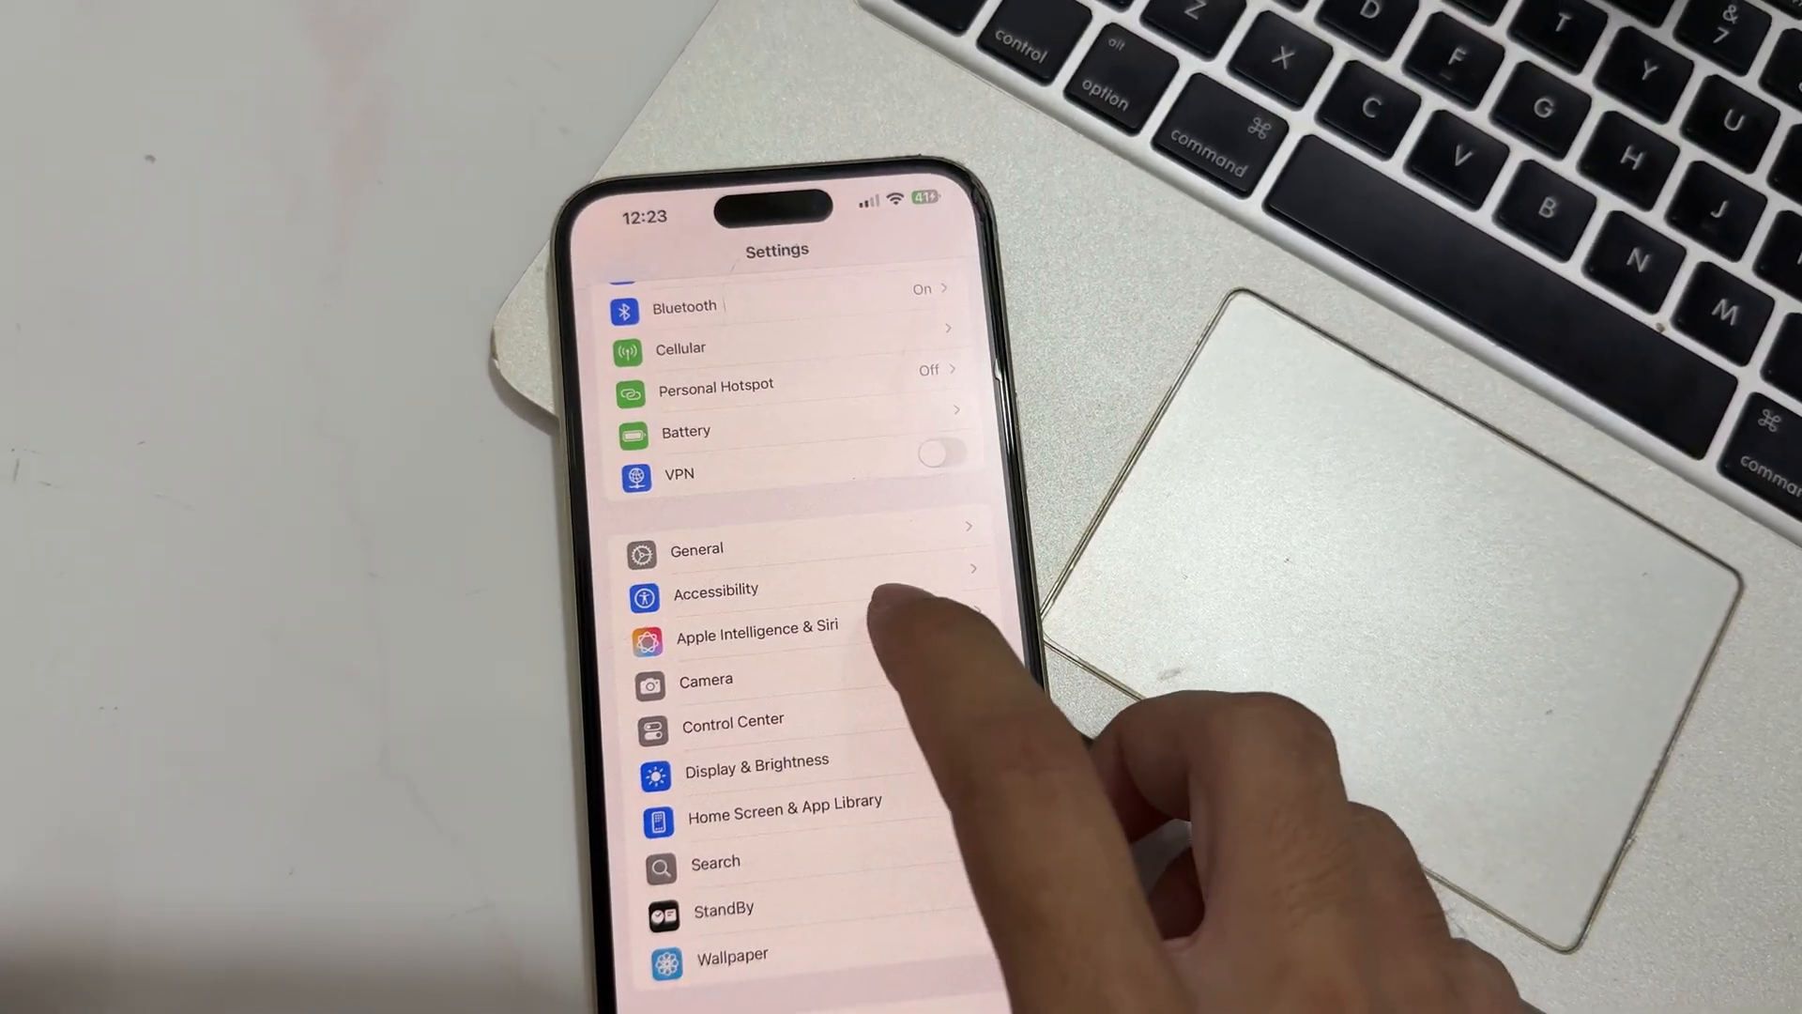
pyautogui.click(756, 624)
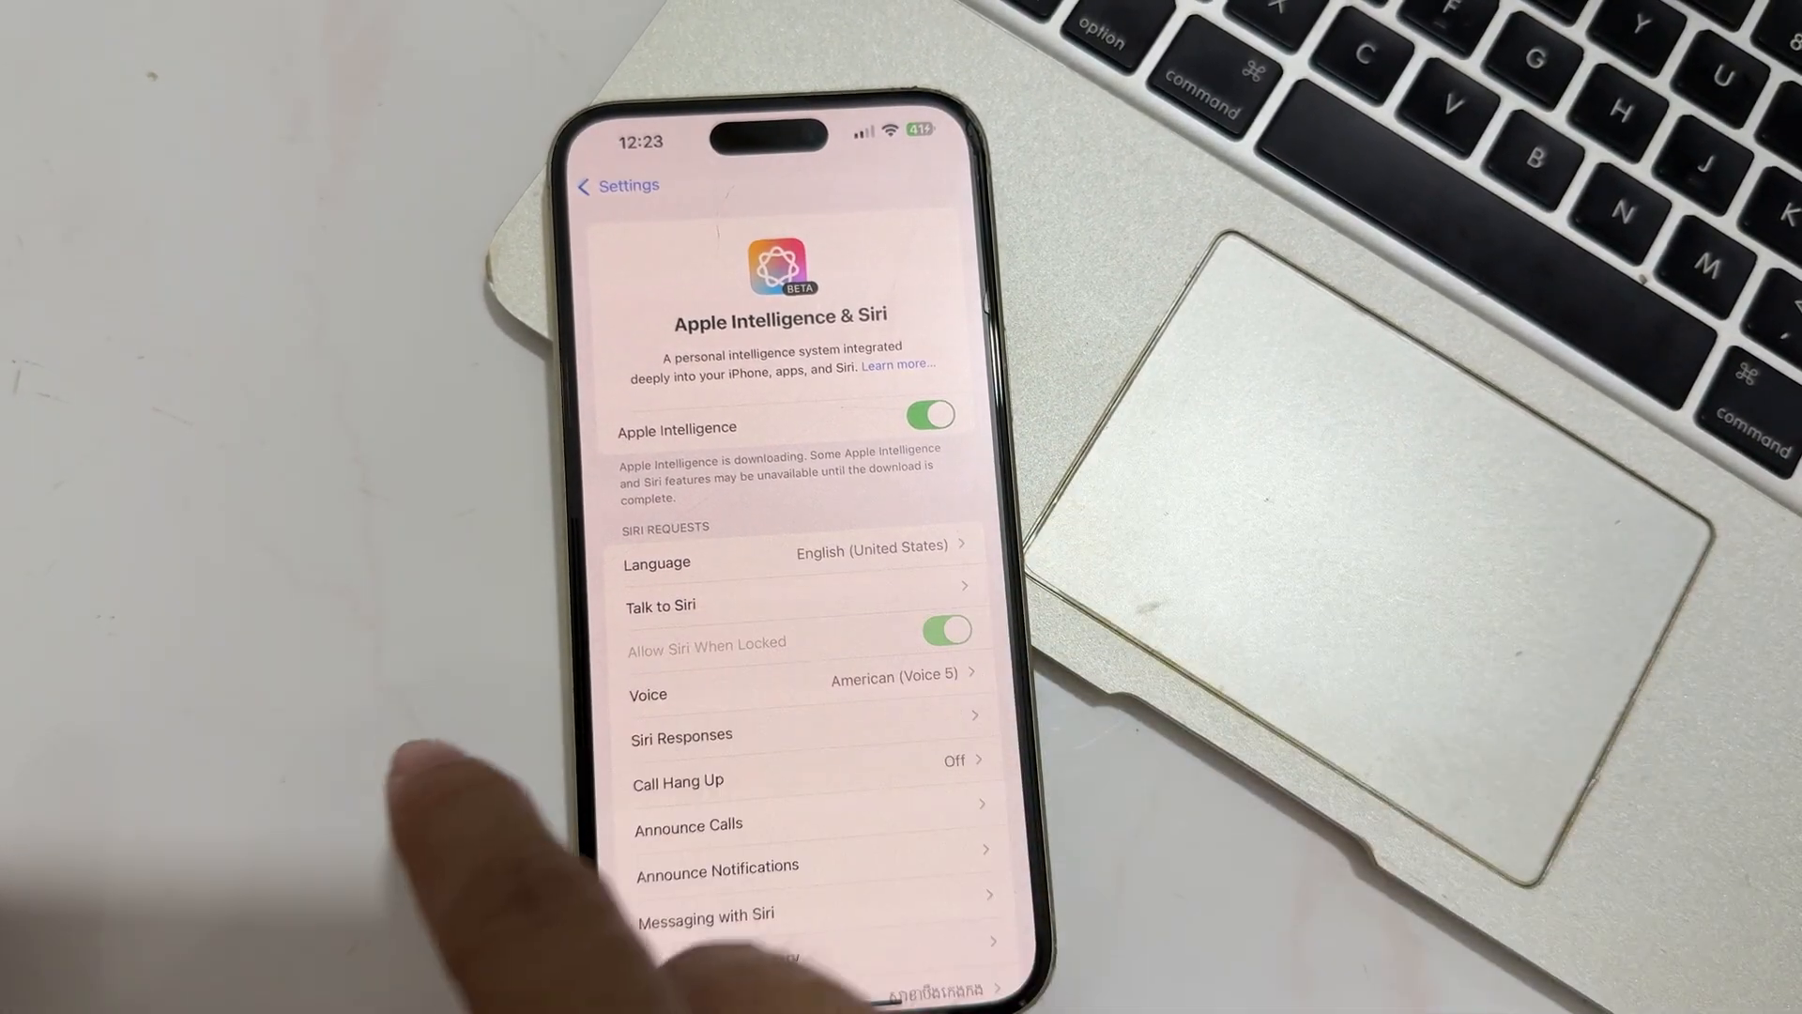
pyautogui.click(617, 185)
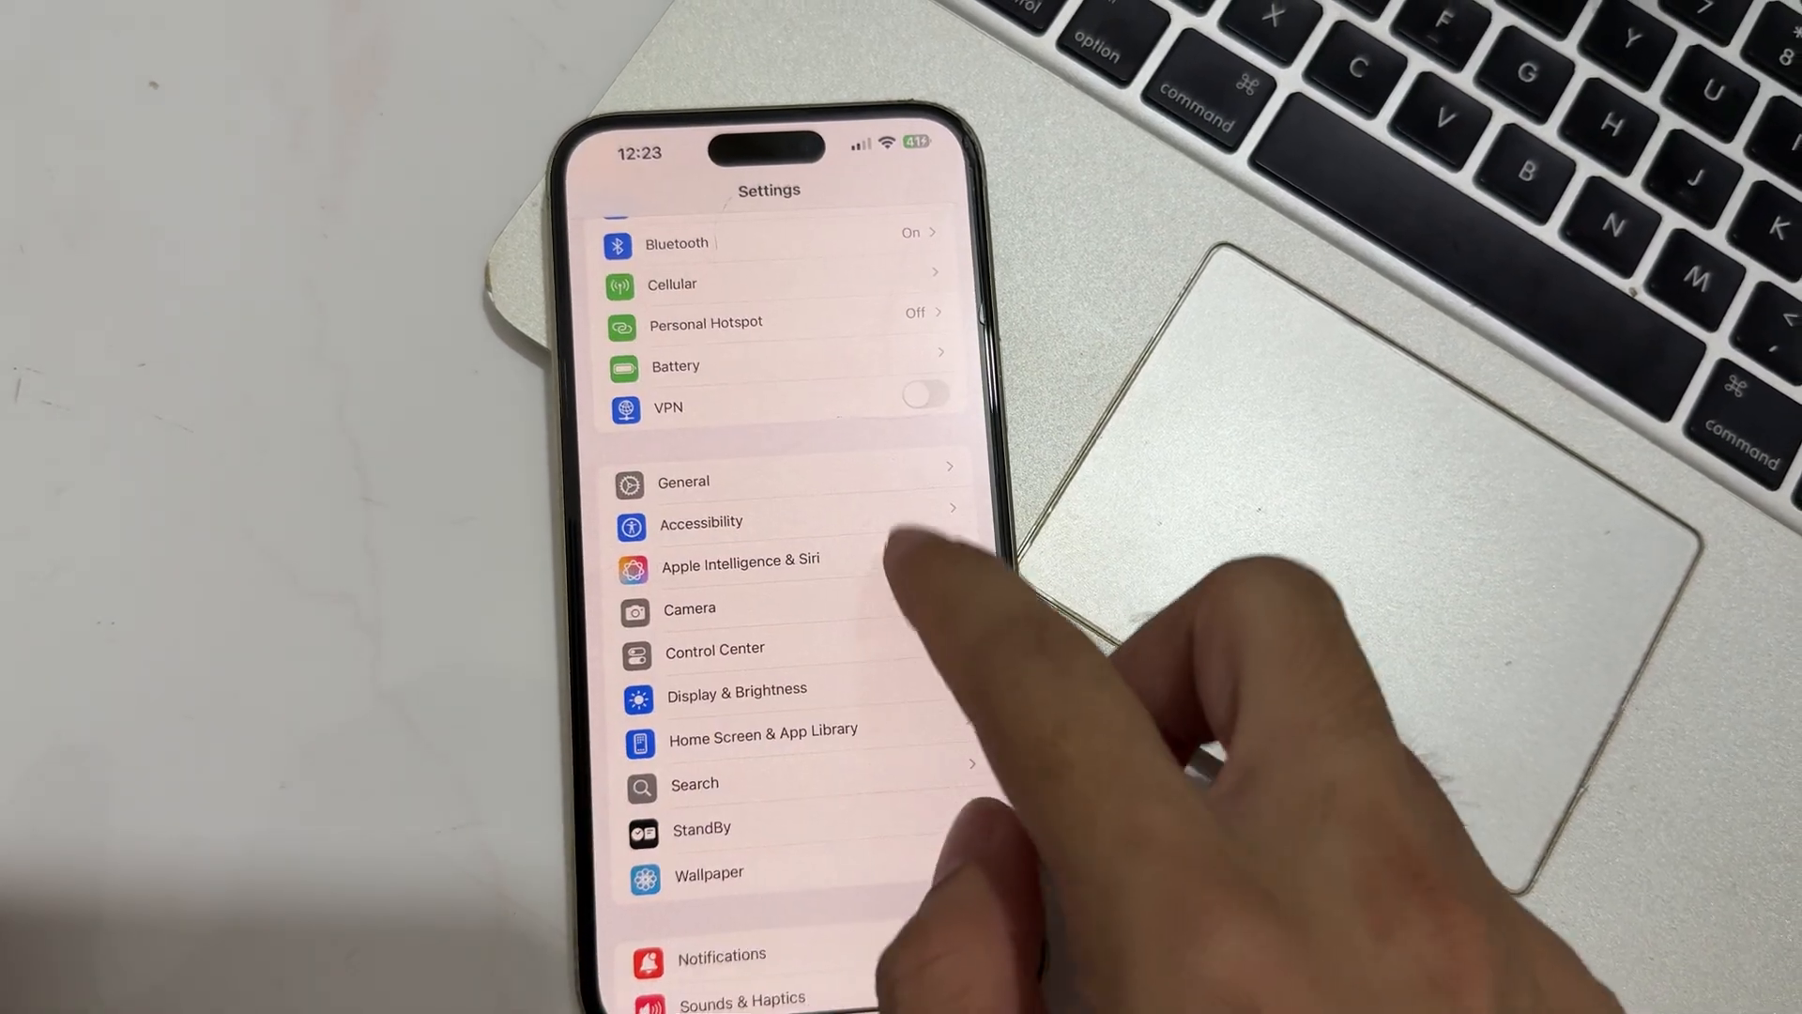
pyautogui.click(683, 482)
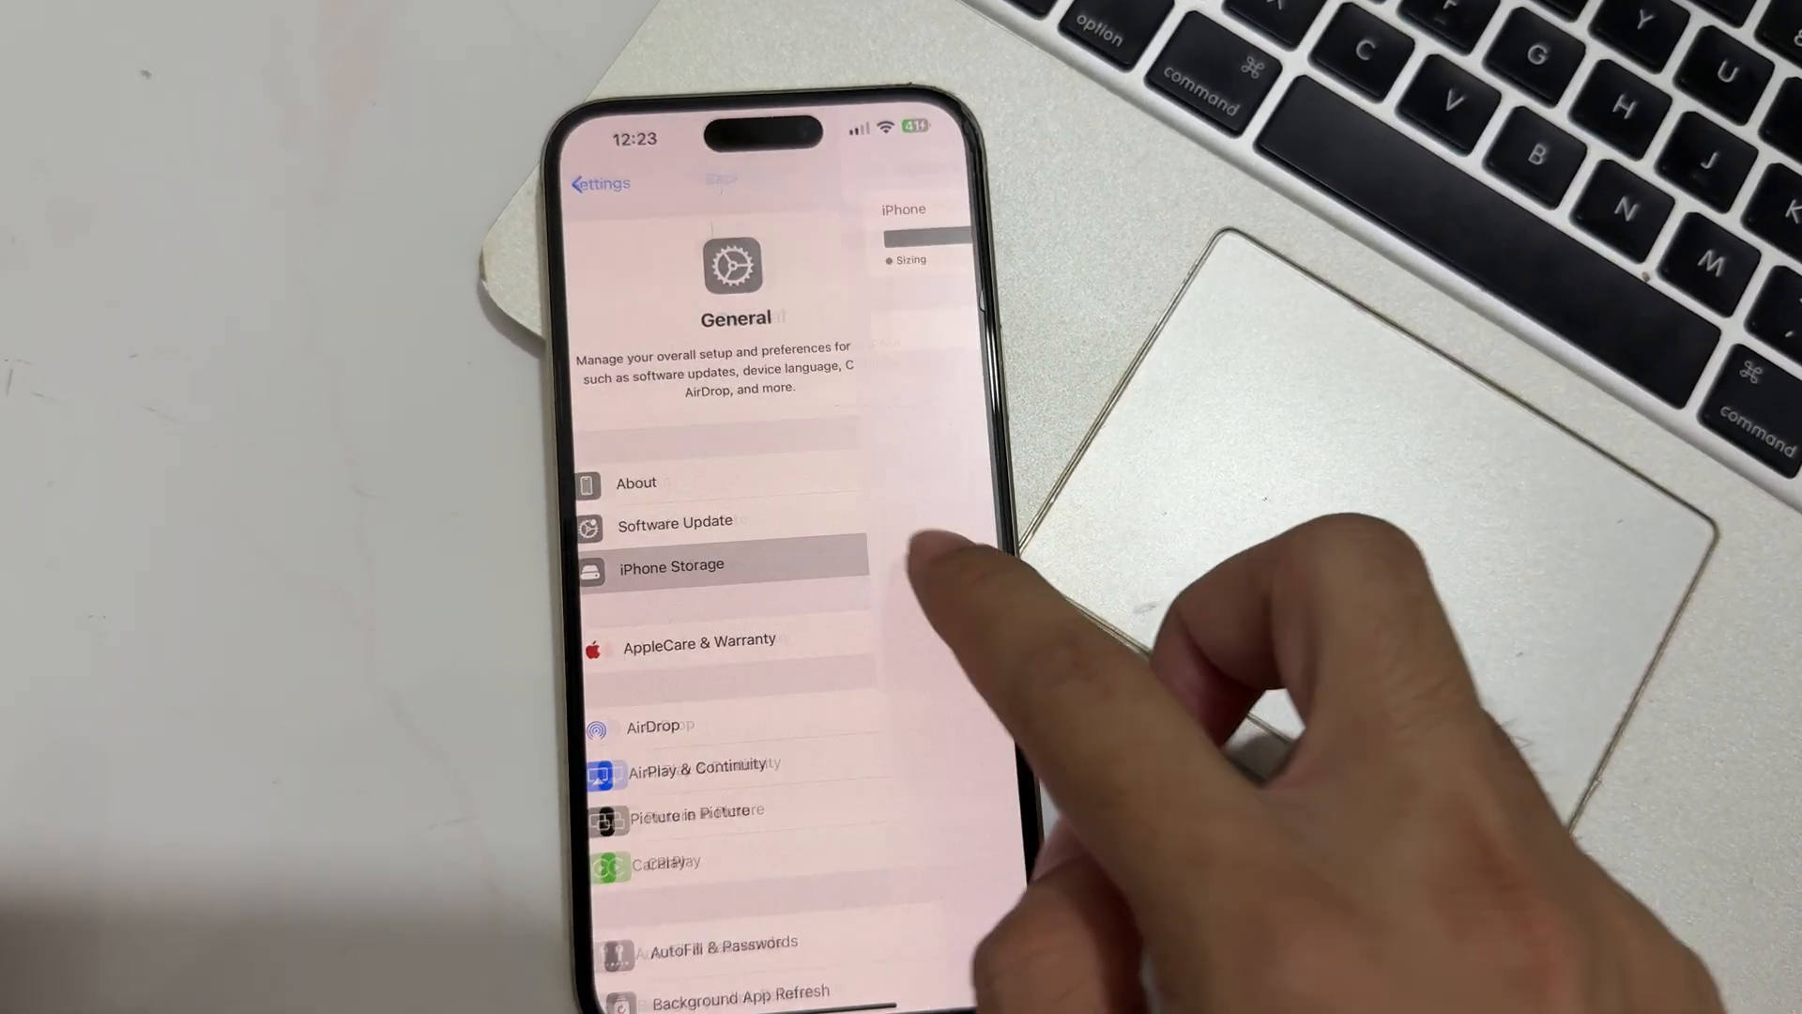
pyautogui.click(670, 565)
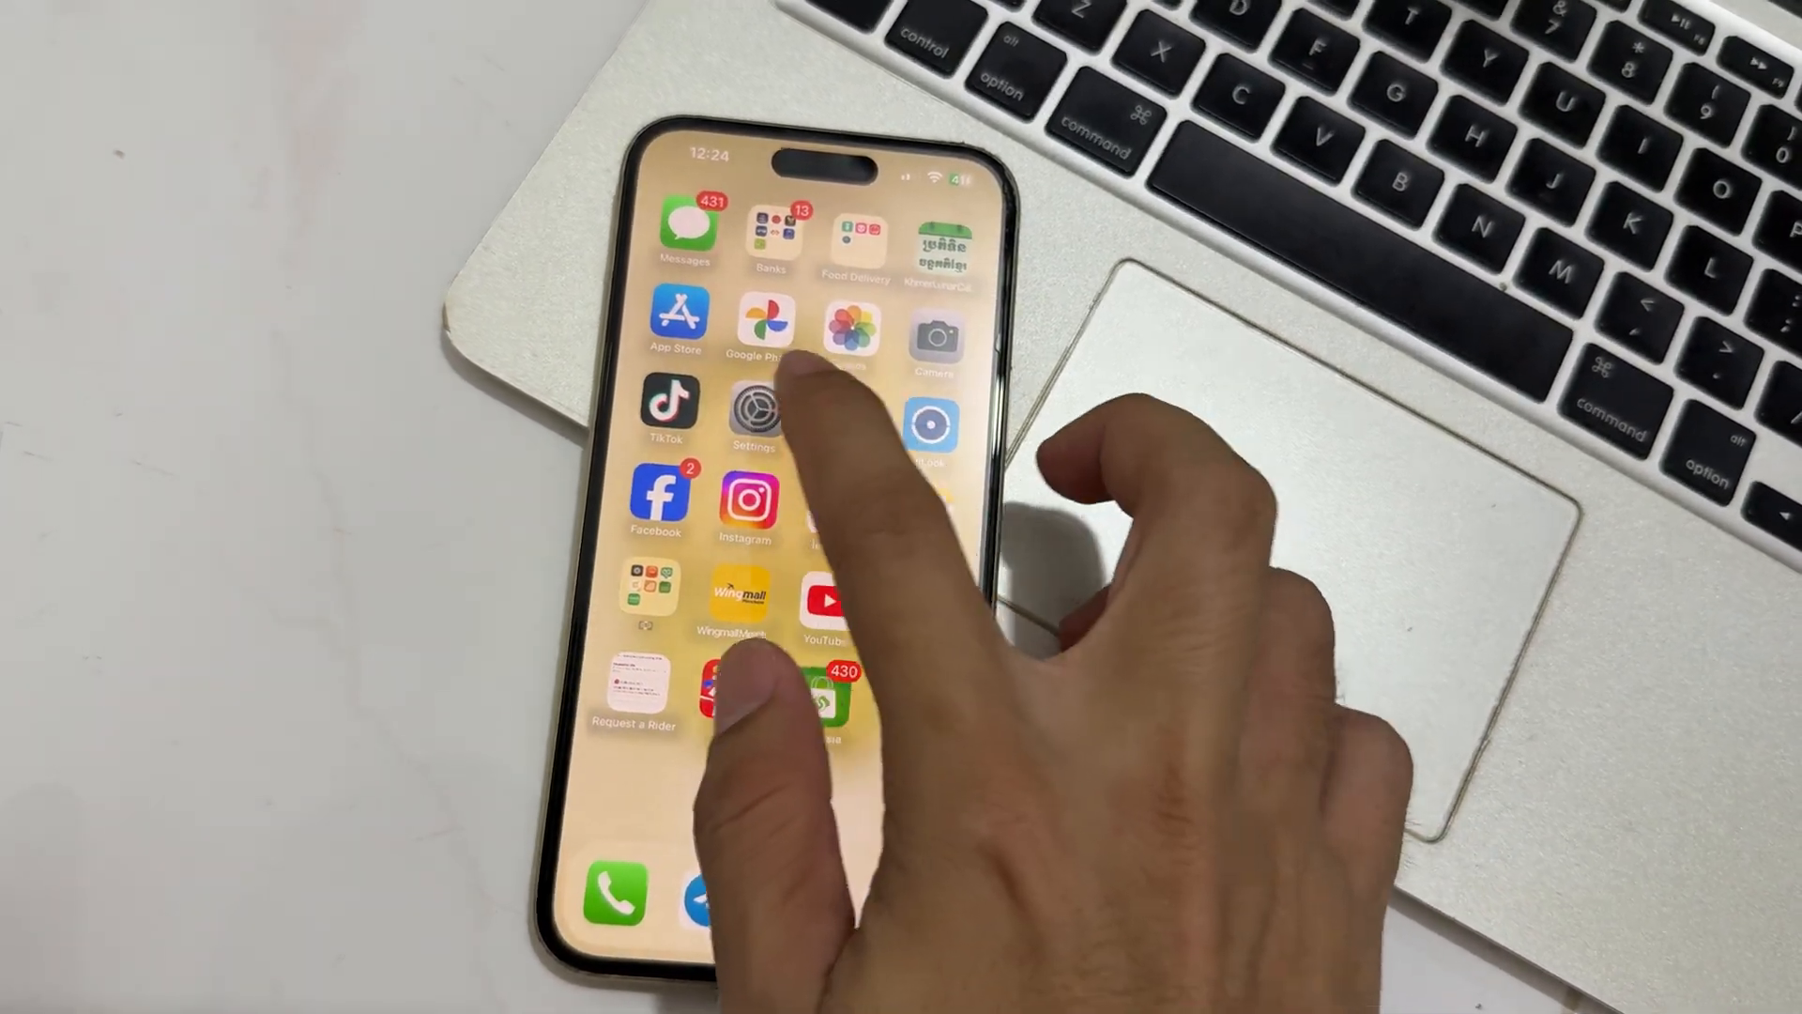
# Relaunch Settings and reopen the Apple Intelligence & Siri page
pyautogui.click(753, 414)
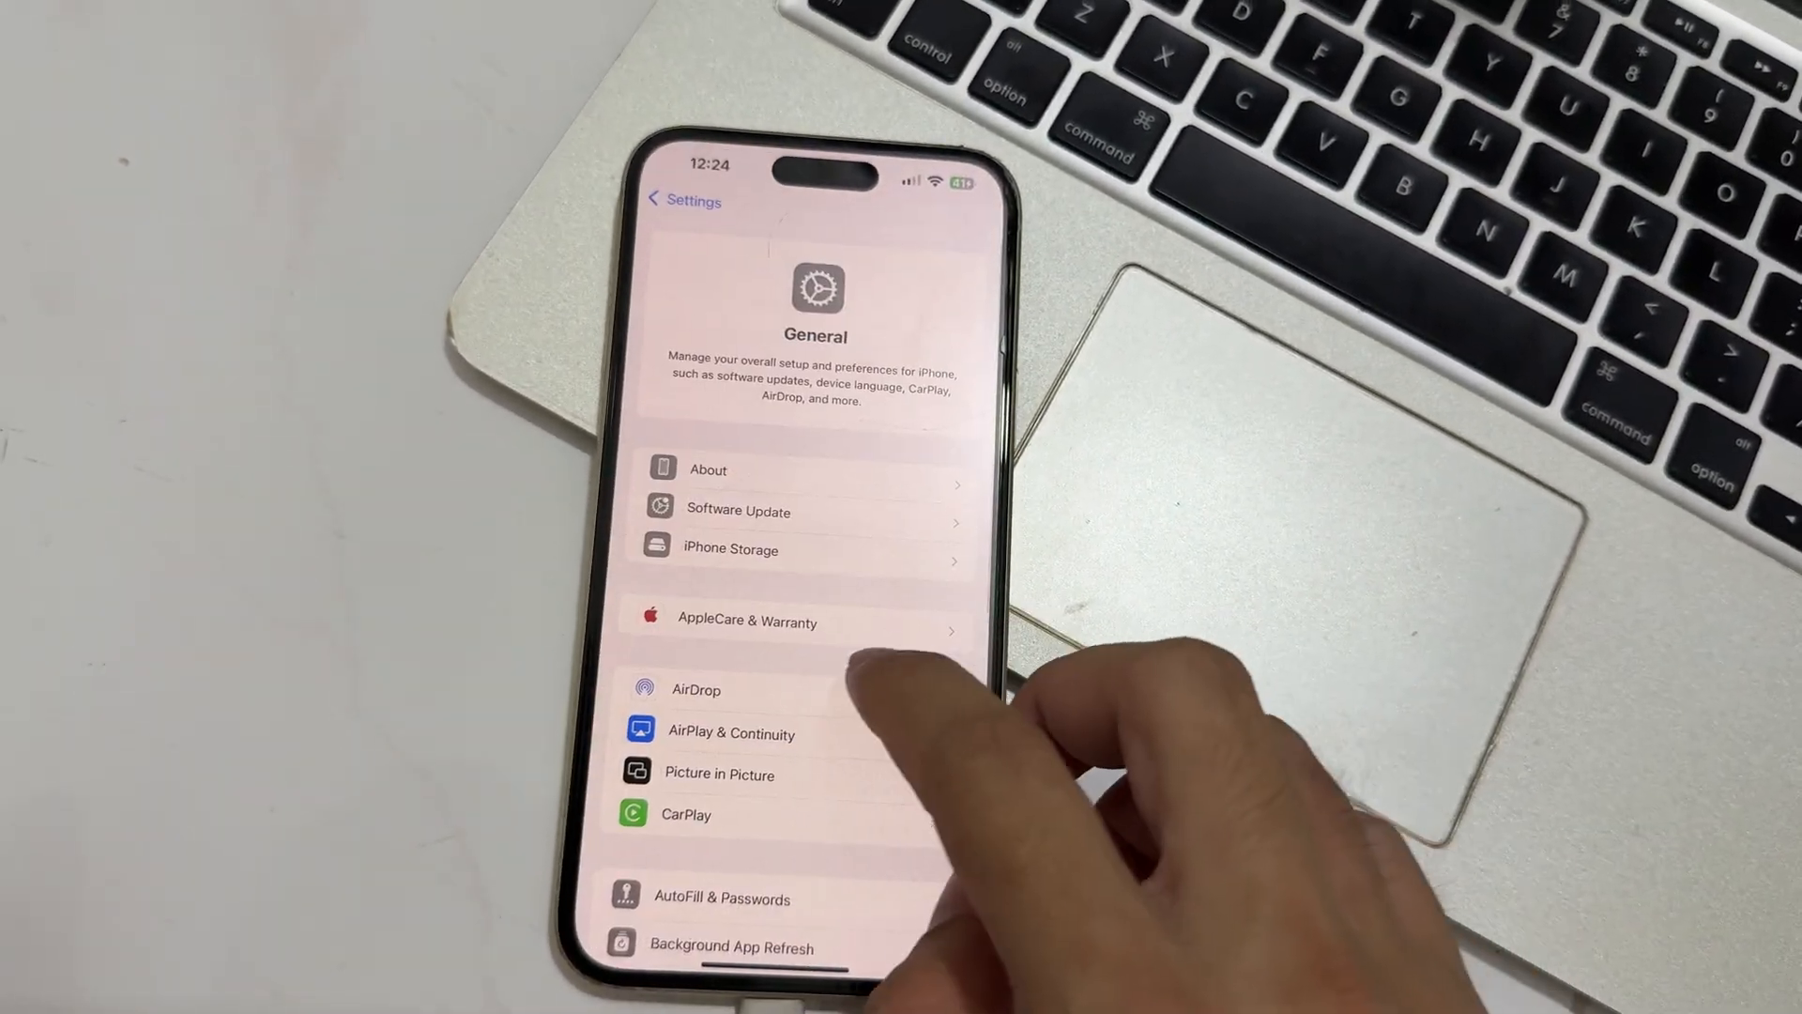
pyautogui.click(685, 200)
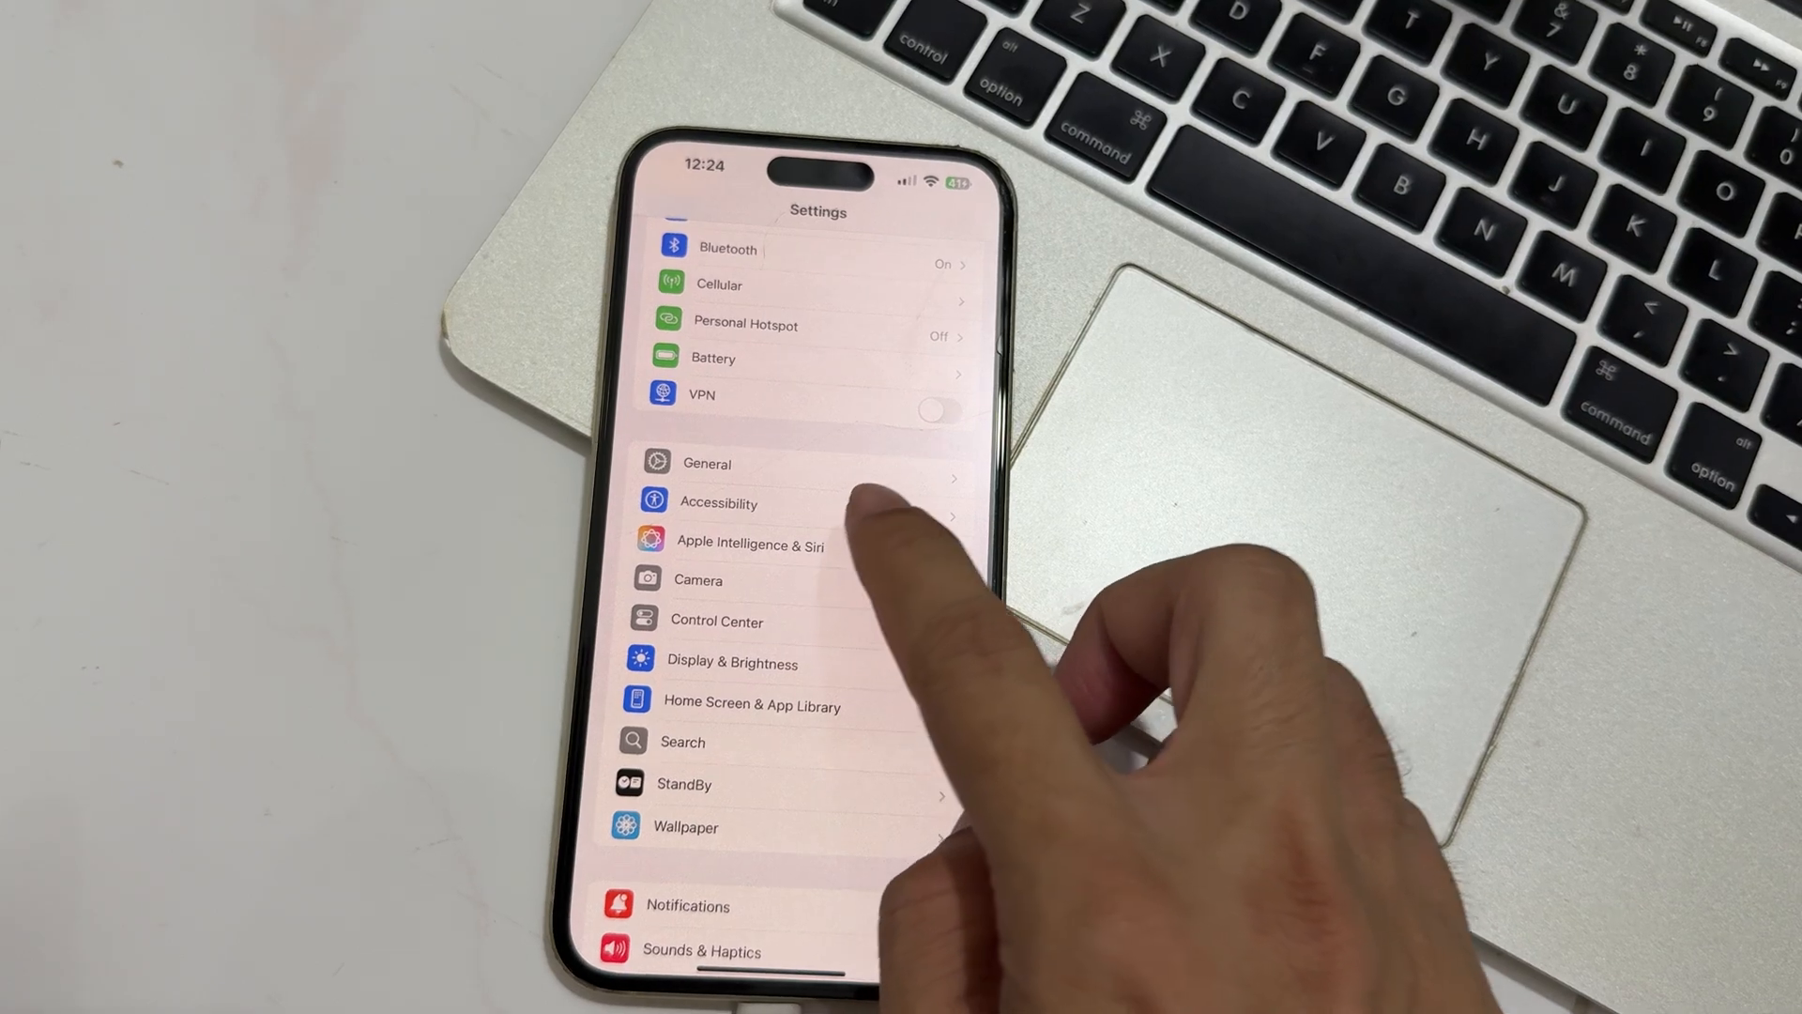
pyautogui.click(749, 542)
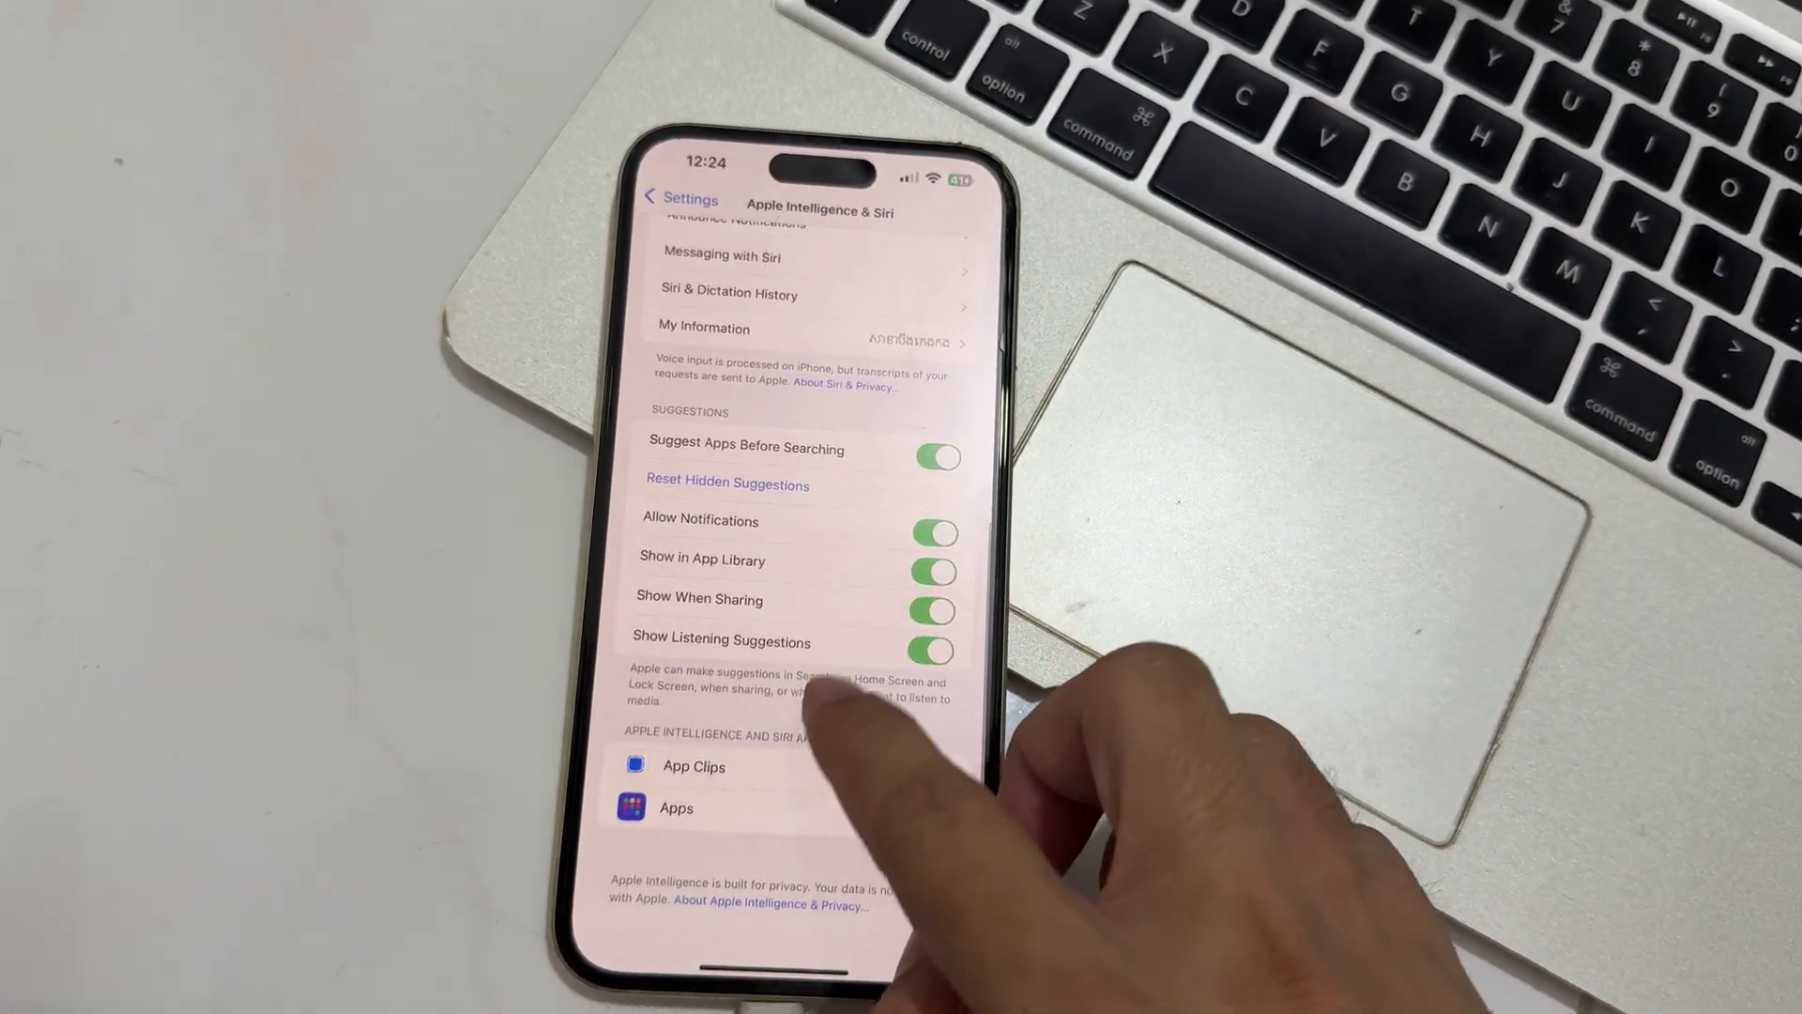